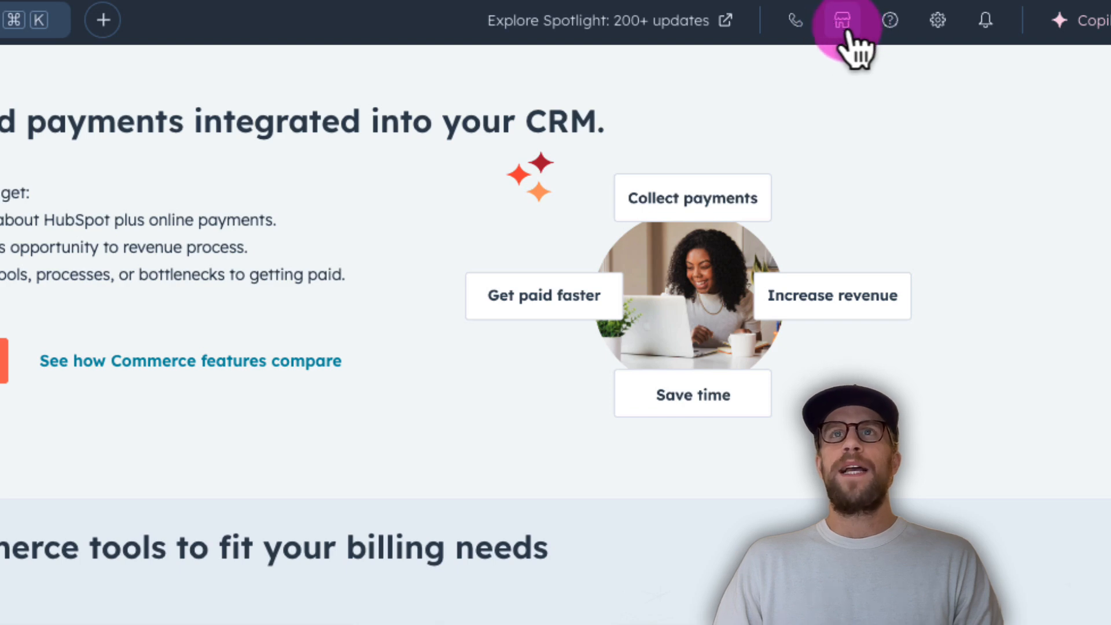
# Find the Slack integration in the App Marketplace and see it is already installed
pyautogui.click(841, 20)
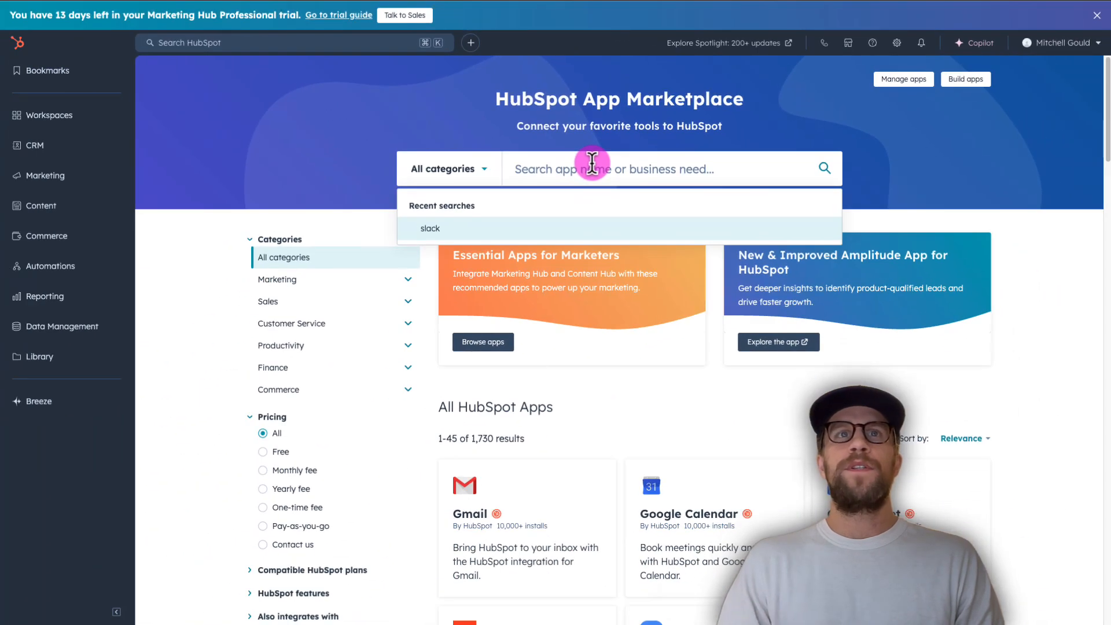
pyautogui.click(430, 228)
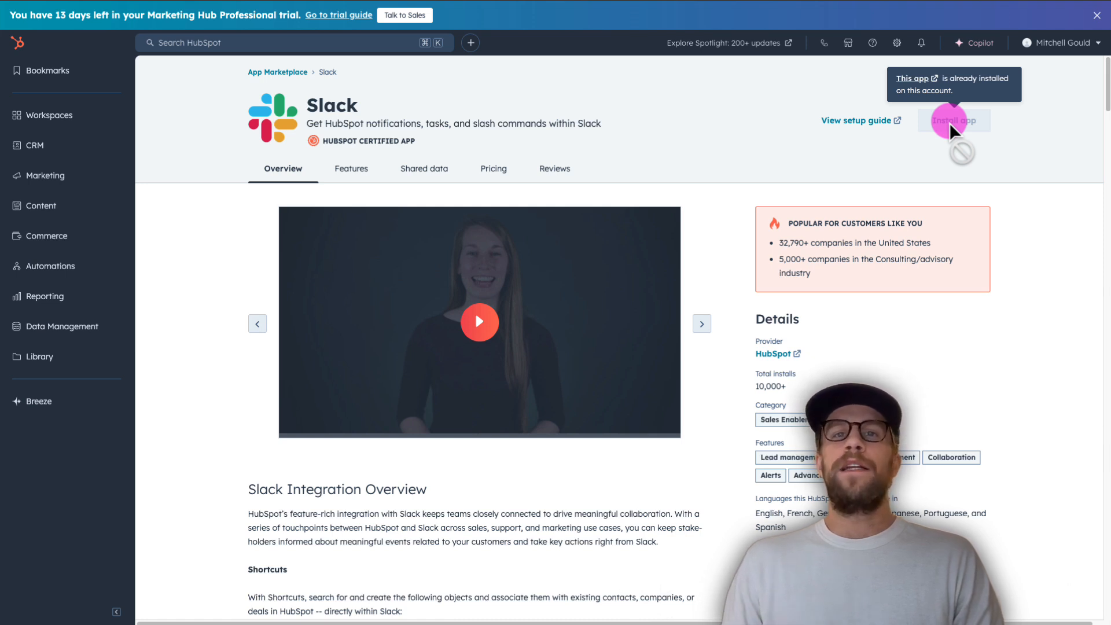
pyautogui.moveTo(918, 160)
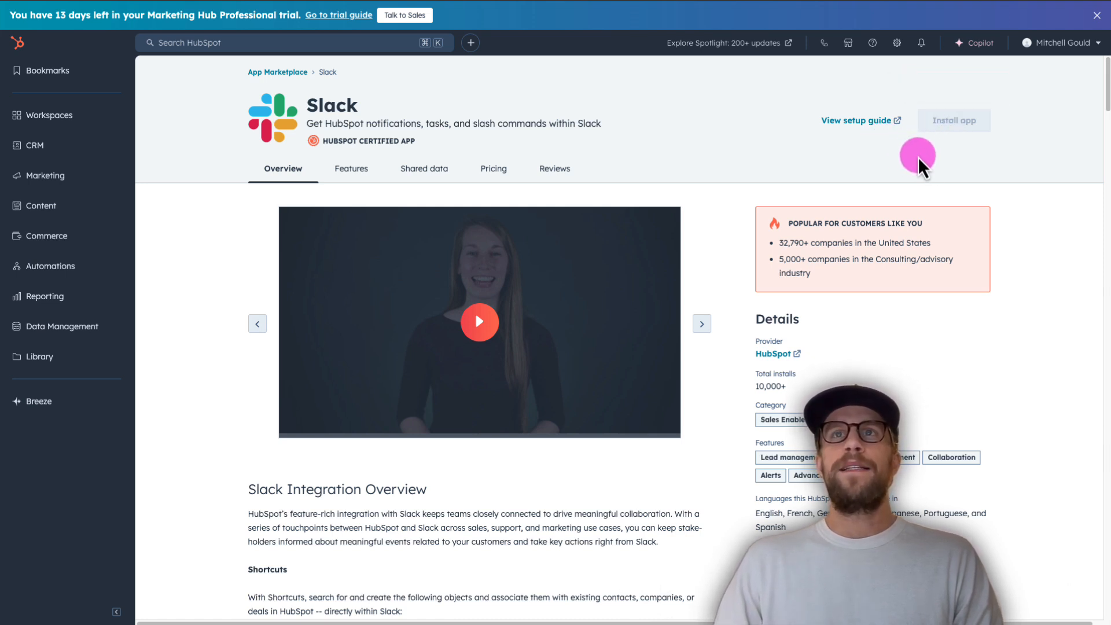
pyautogui.moveTo(909, 152)
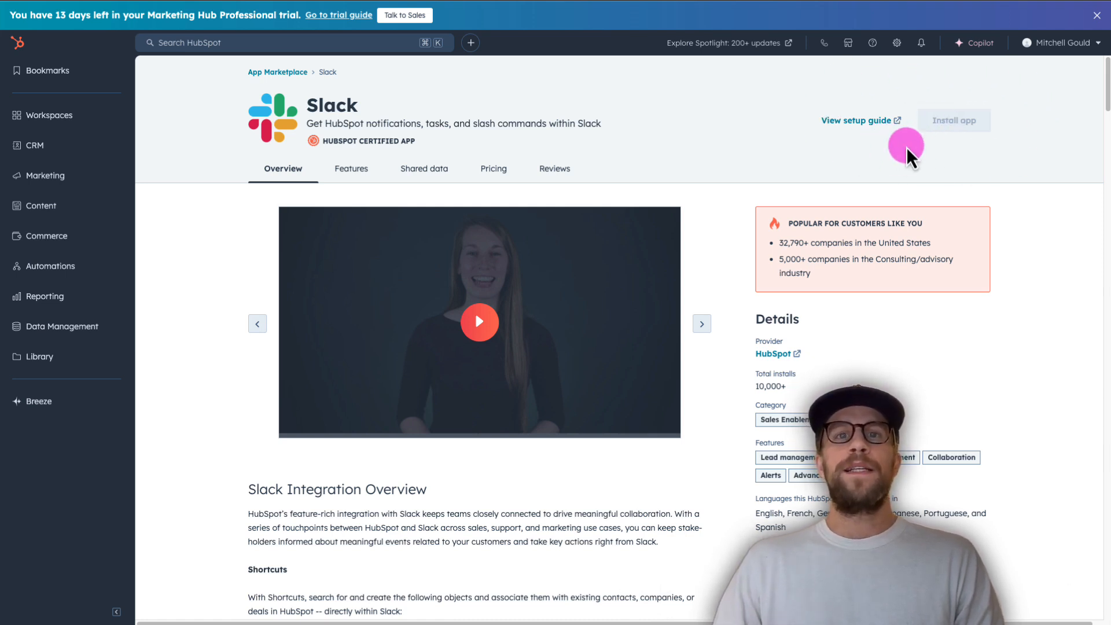
pyautogui.moveTo(132, 208)
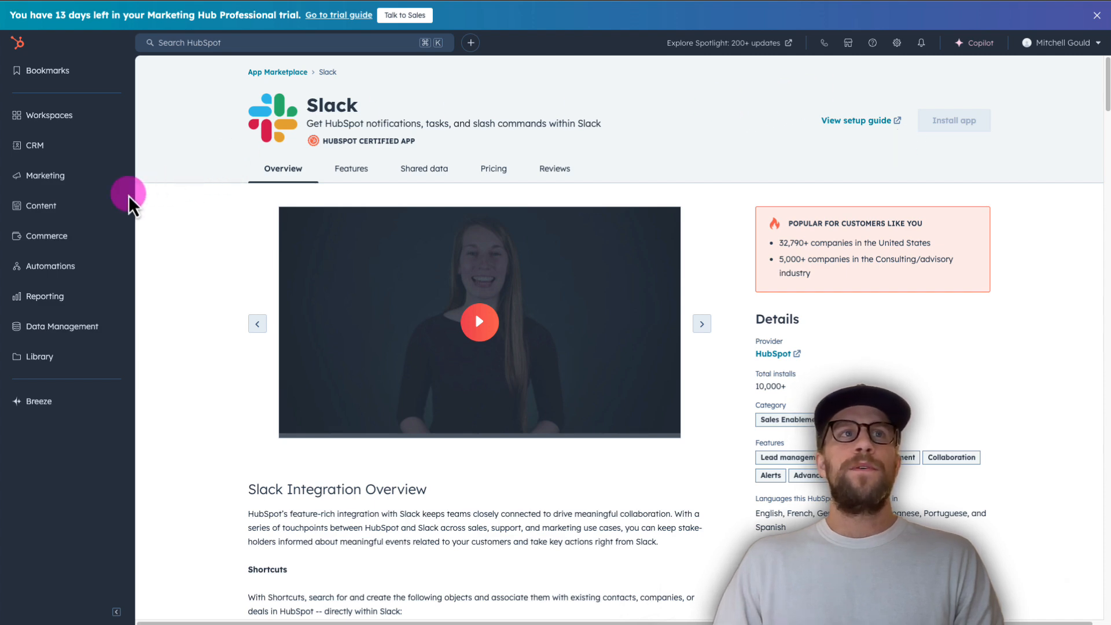
# Create a new blank contact-based workflow from scratch via Automations > Workflows
pyautogui.click(50, 266)
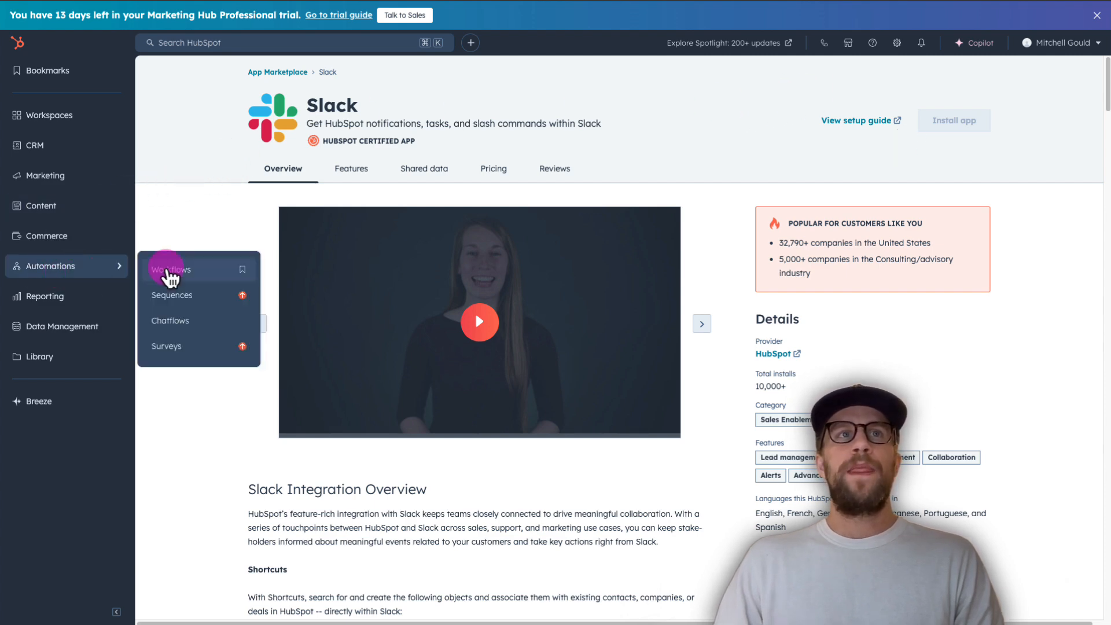
pyautogui.click(171, 269)
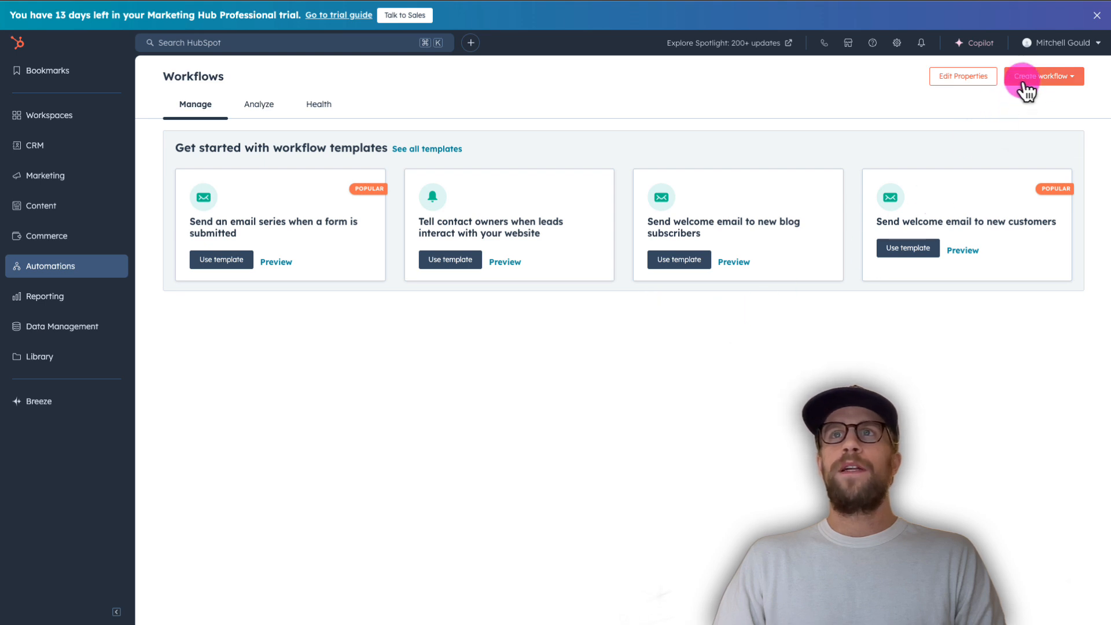
pyautogui.click(1043, 76)
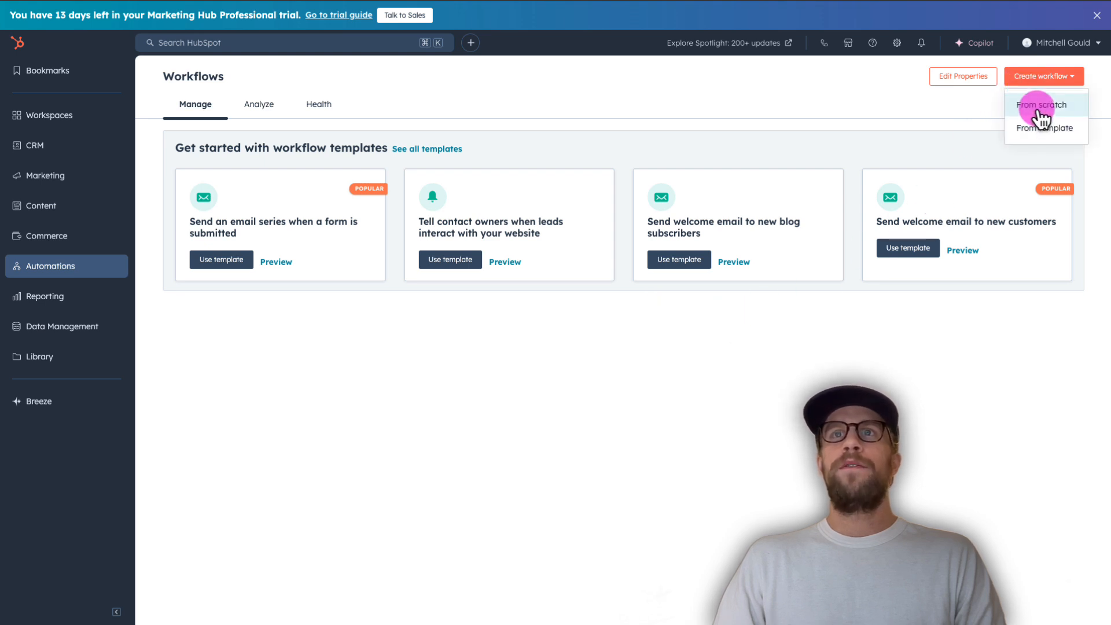
pyautogui.click(1041, 104)
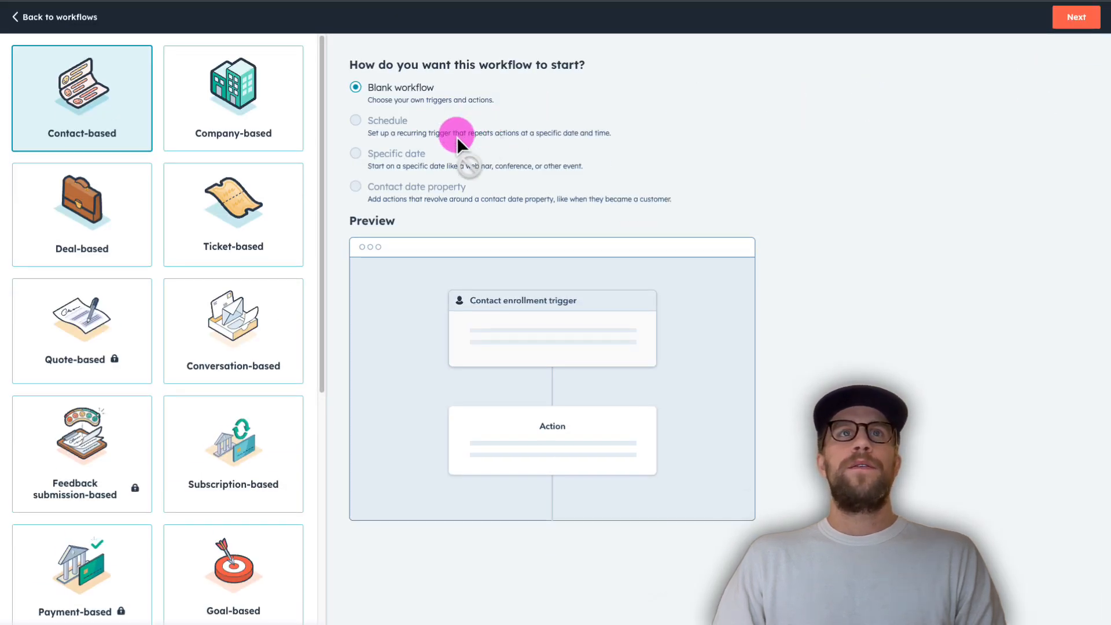
pyautogui.moveTo(170, 113)
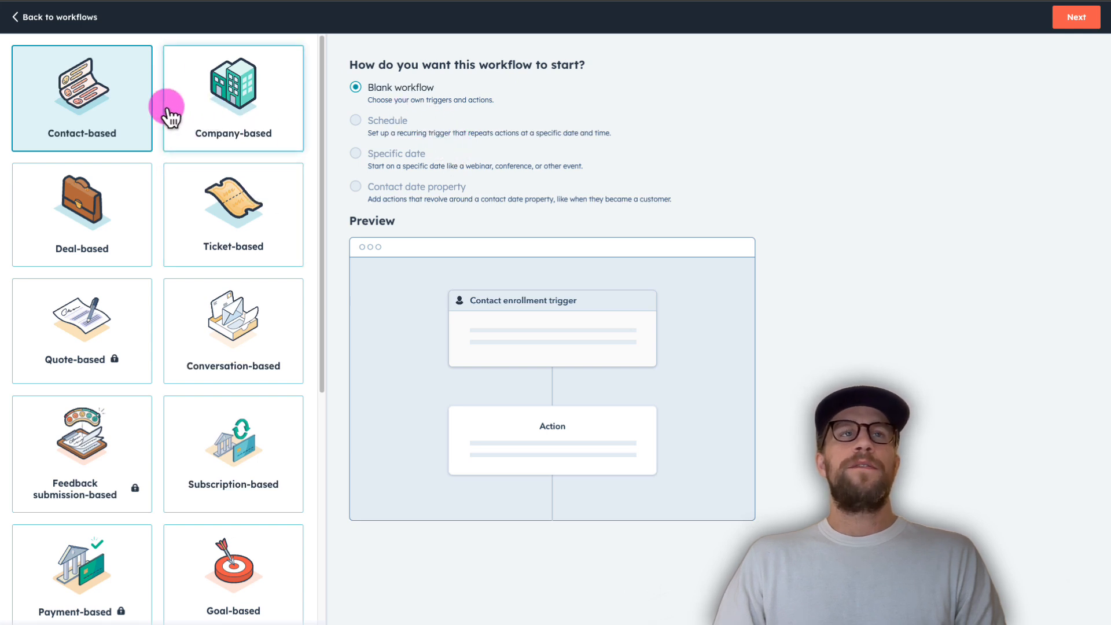
pyautogui.moveTo(127, 132)
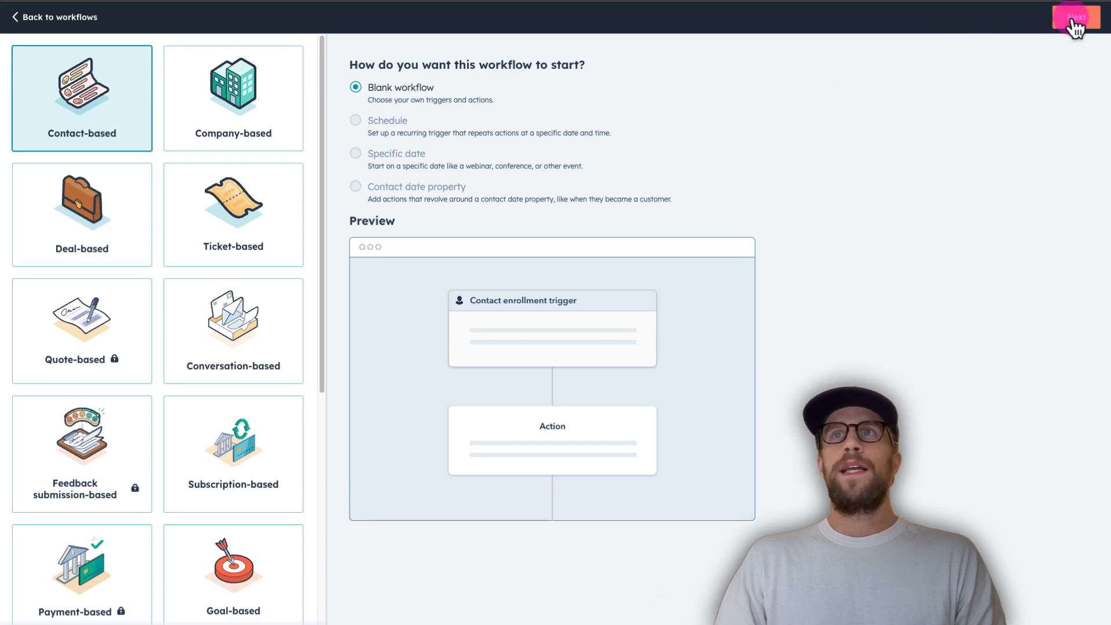
pyautogui.click(1076, 17)
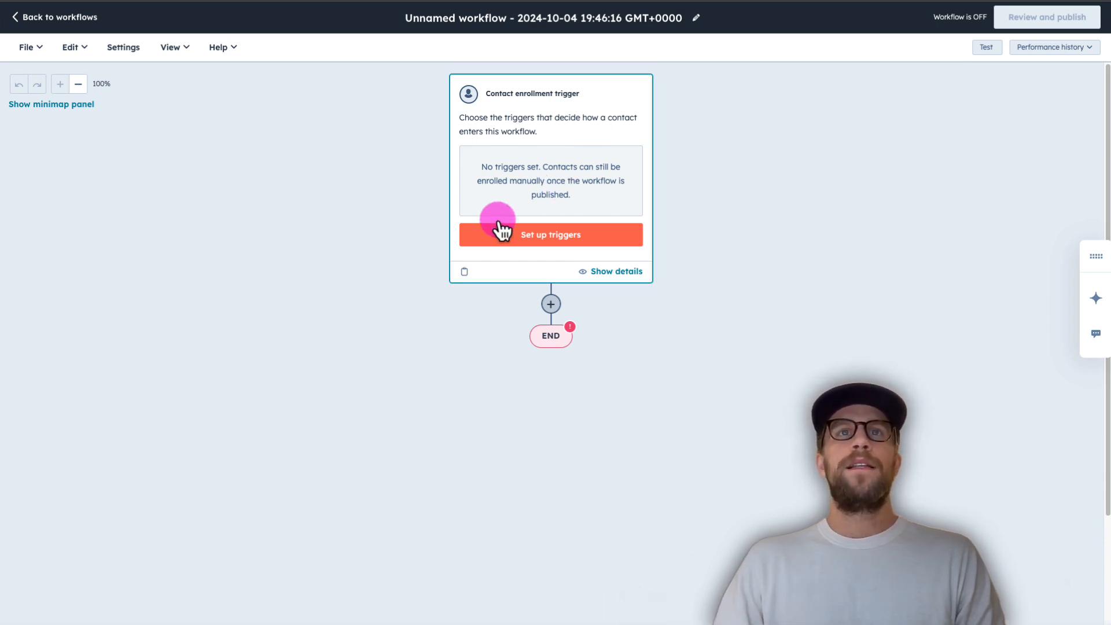
# Save an enrollment trigger: Form submissions > Any form submission on any page
pyautogui.click(551, 234)
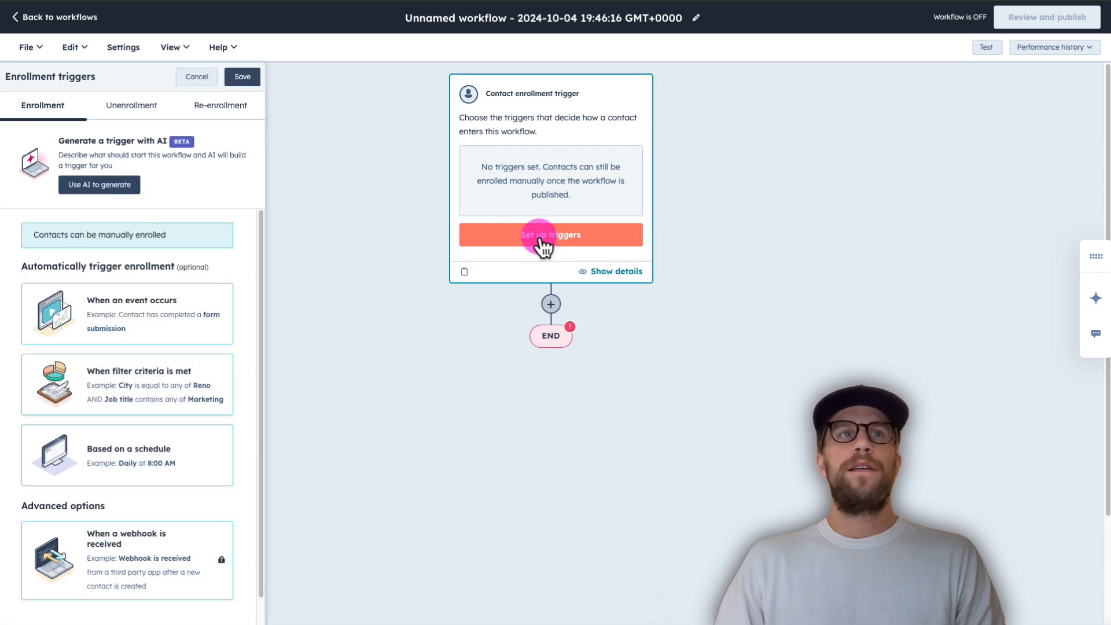
pyautogui.moveTo(148, 333)
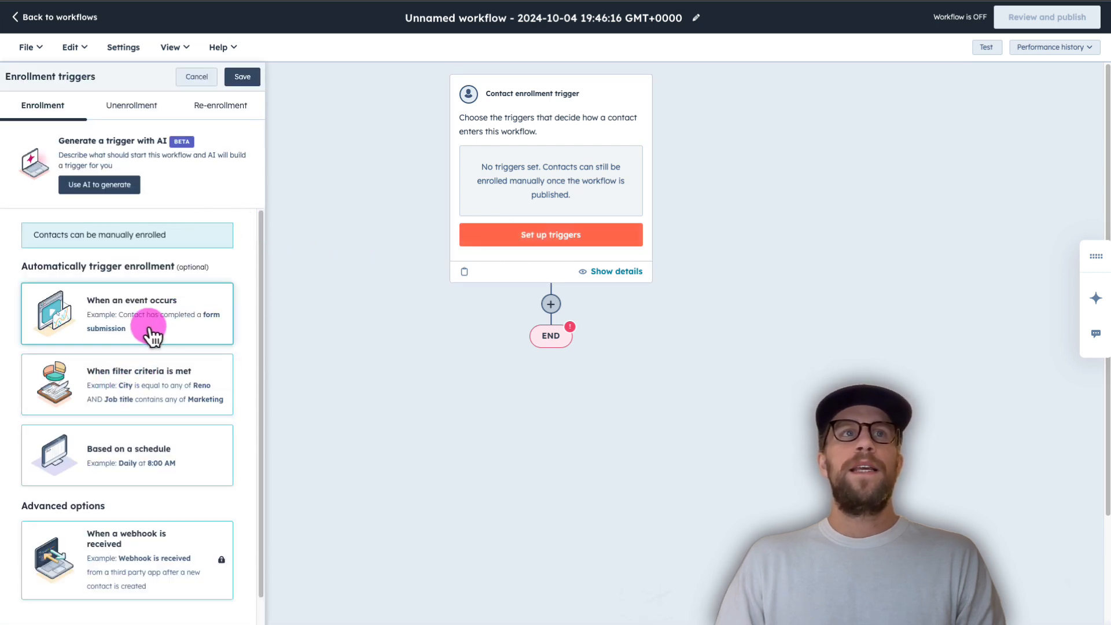
pyautogui.moveTo(143, 389)
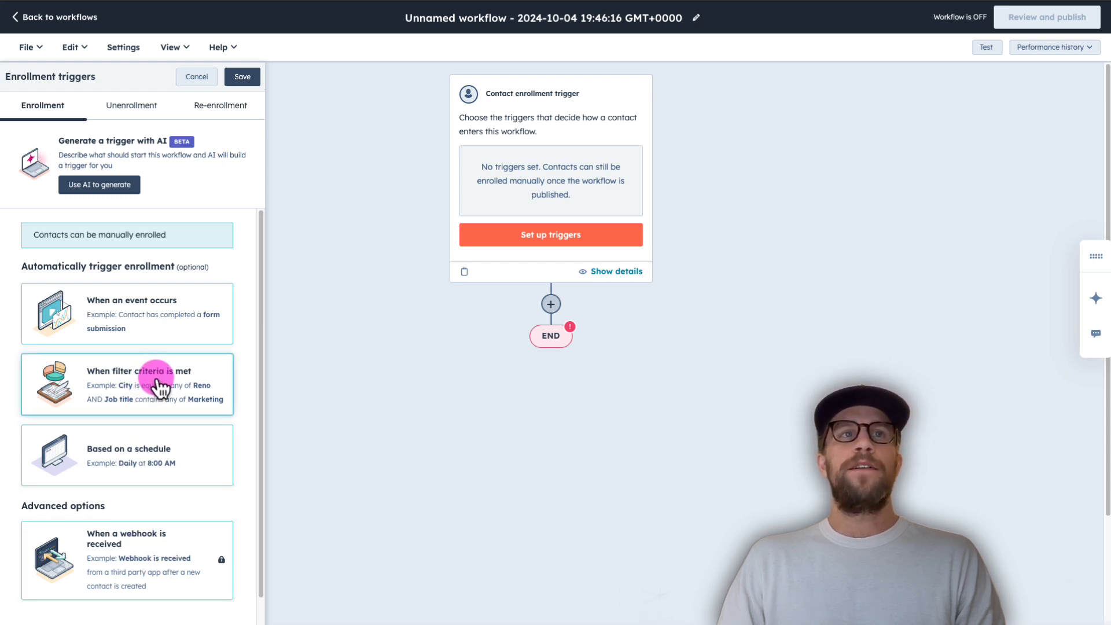
pyautogui.click(139, 371)
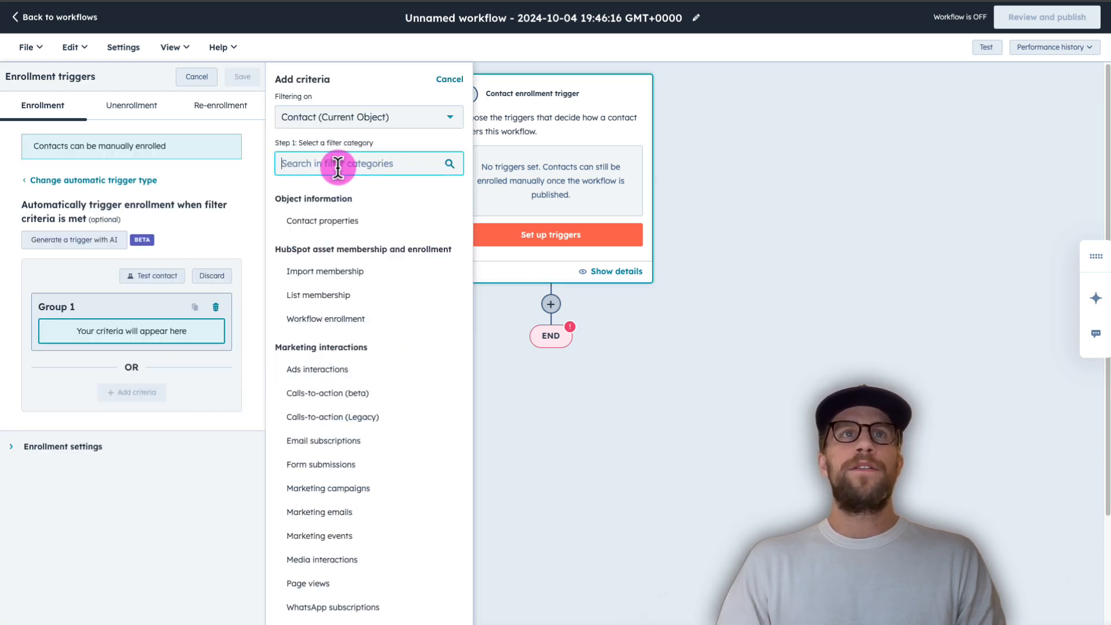
pyautogui.write('fo')
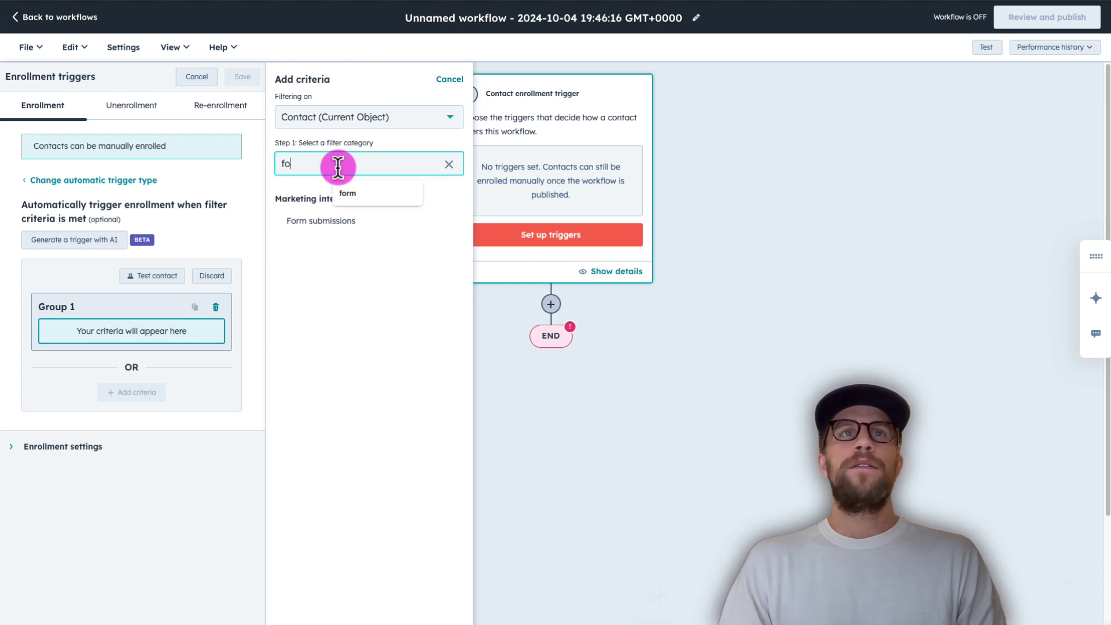
pyautogui.click(448, 163)
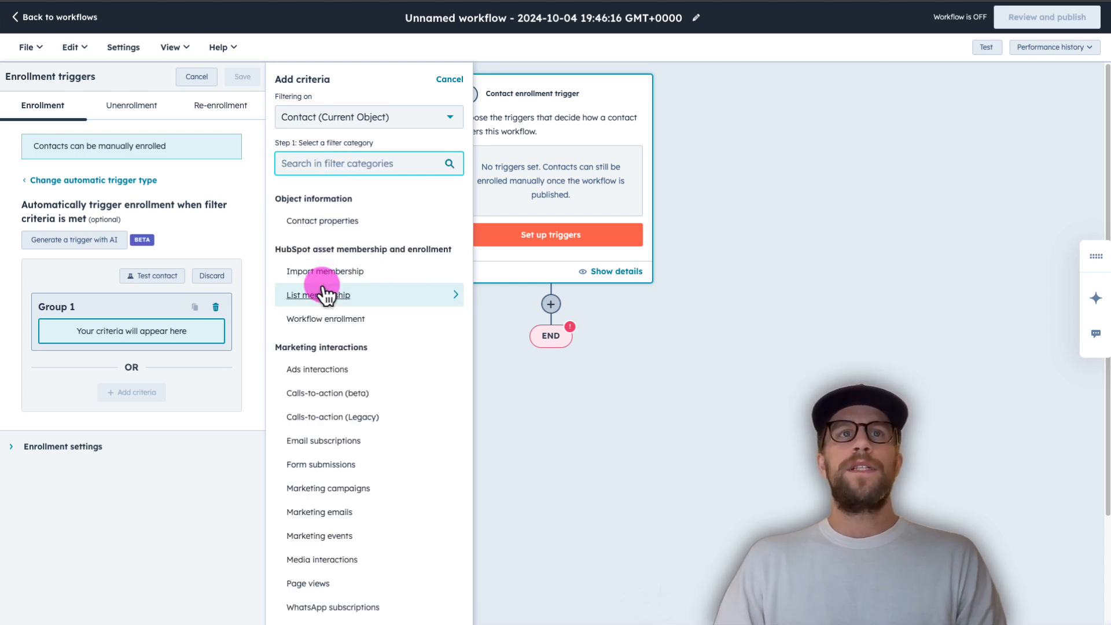
pyautogui.moveTo(331, 370)
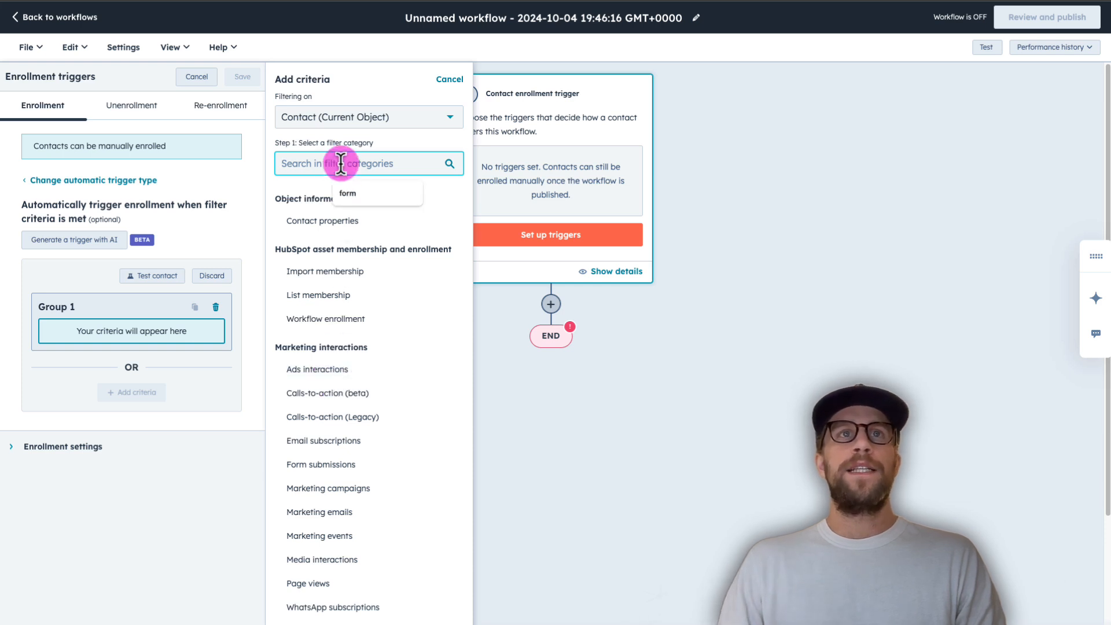
pyautogui.write('form')
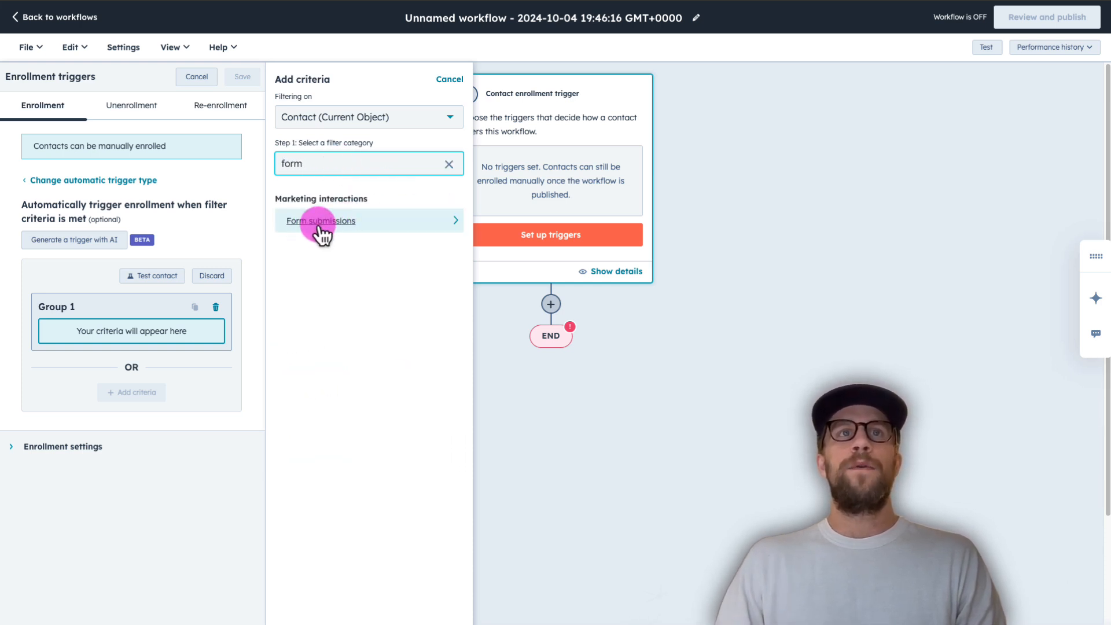
pyautogui.click(320, 221)
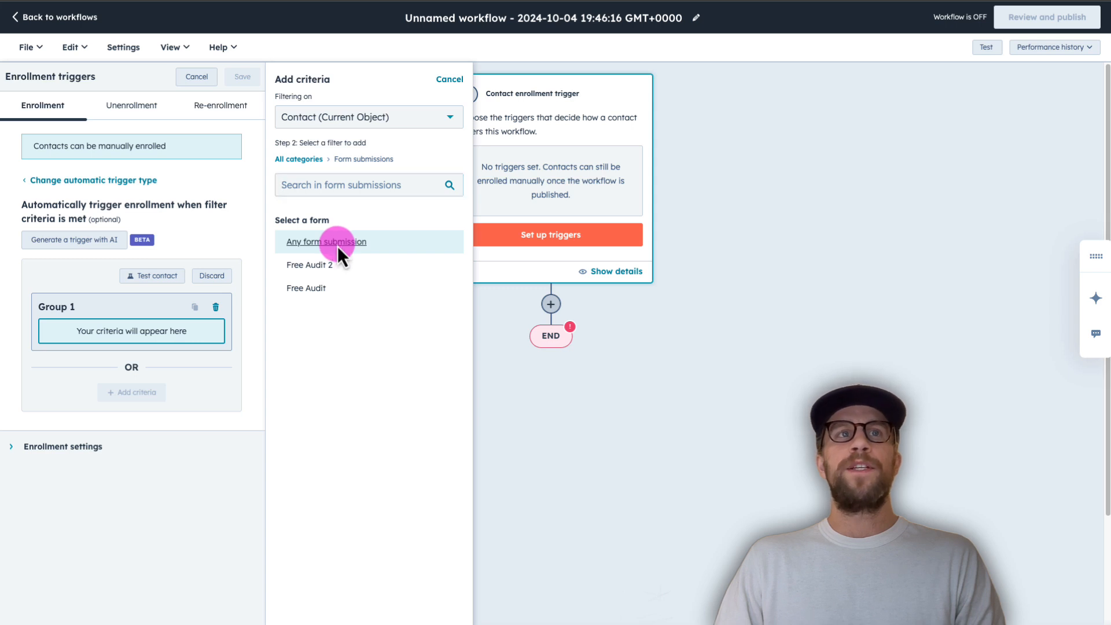
pyautogui.click(326, 241)
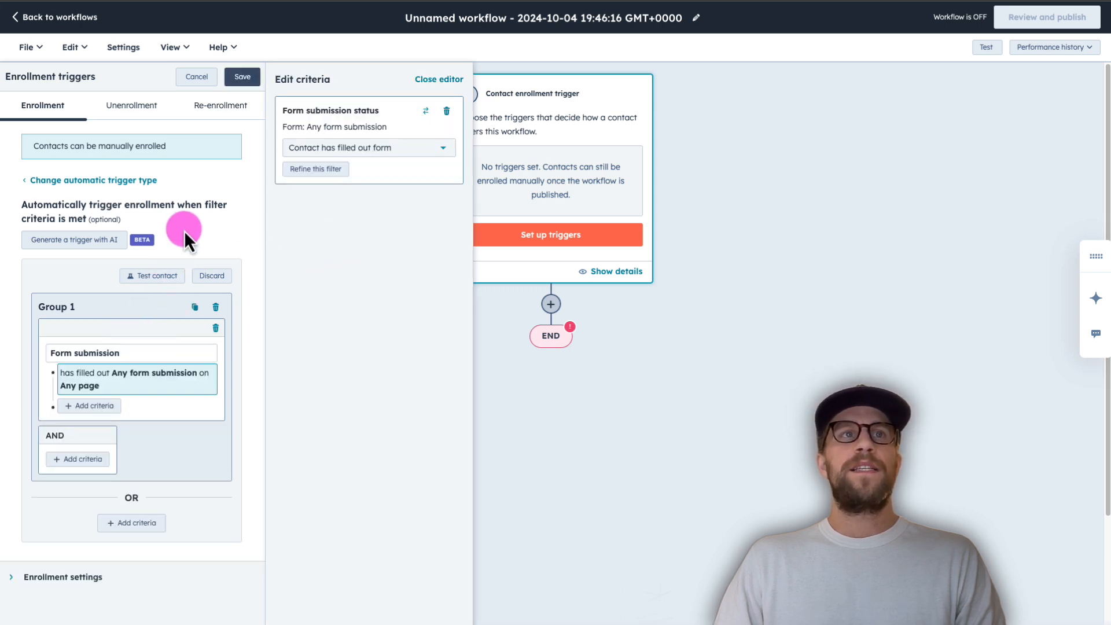
pyautogui.moveTo(107, 386)
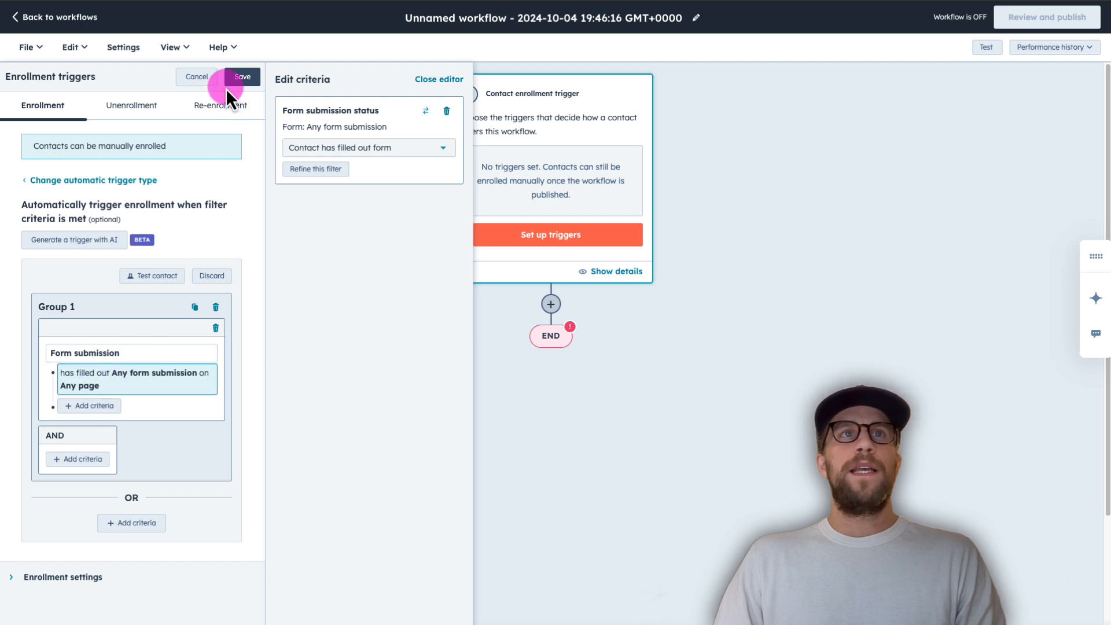
pyautogui.click(242, 76)
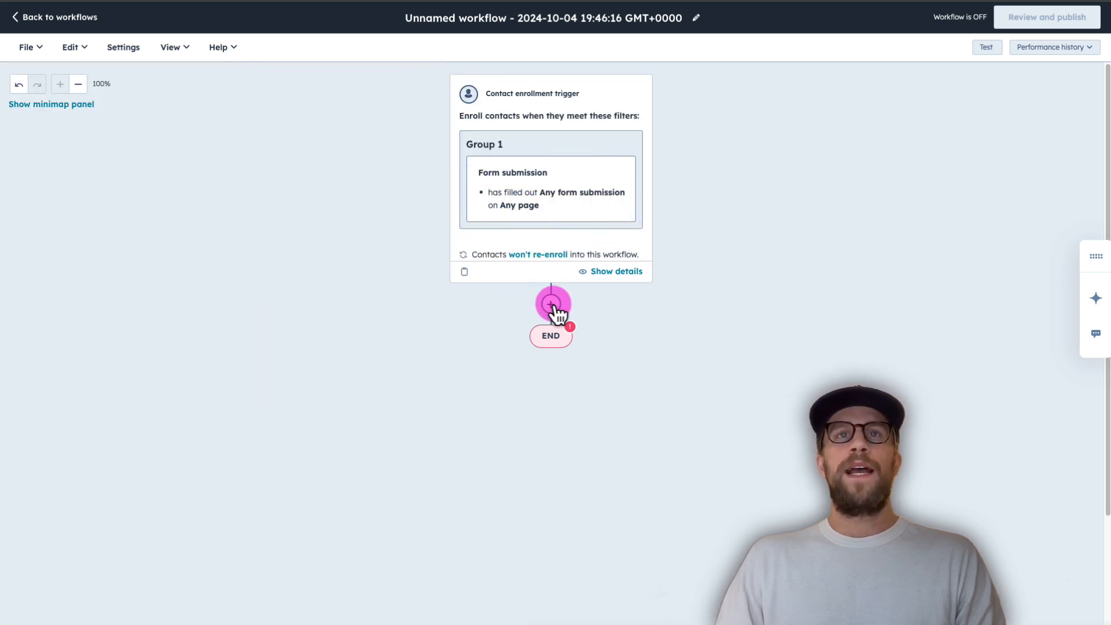
# Add a Send Slack notification action after the trigger, posting to #new-leads
pyautogui.click(552, 302)
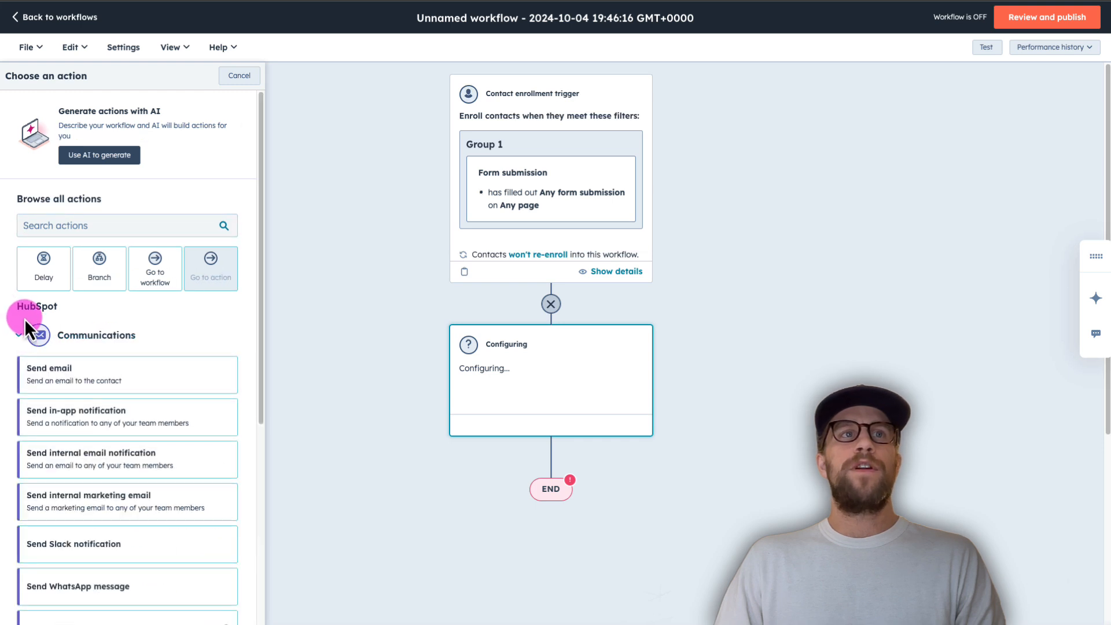
pyautogui.scroll(-3)
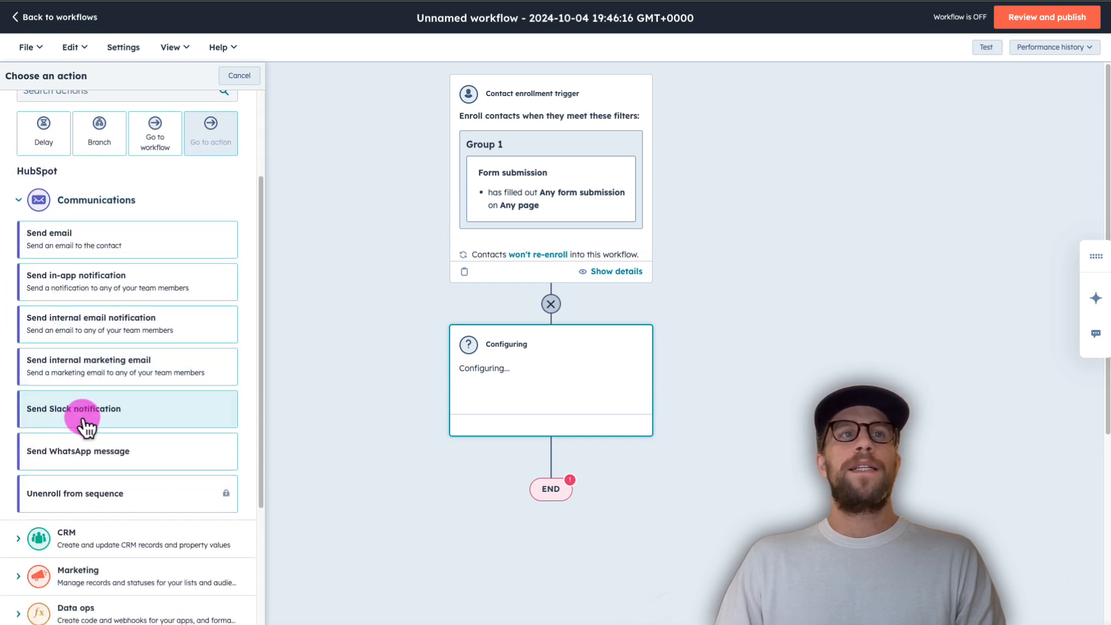
pyautogui.click(73, 408)
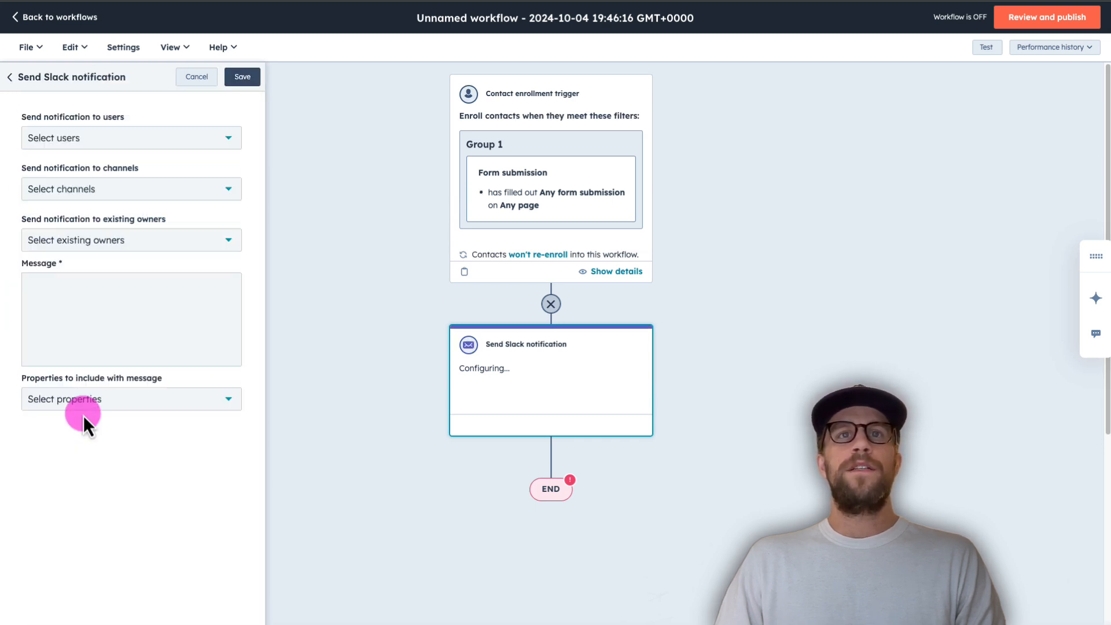
pyautogui.moveTo(85, 192)
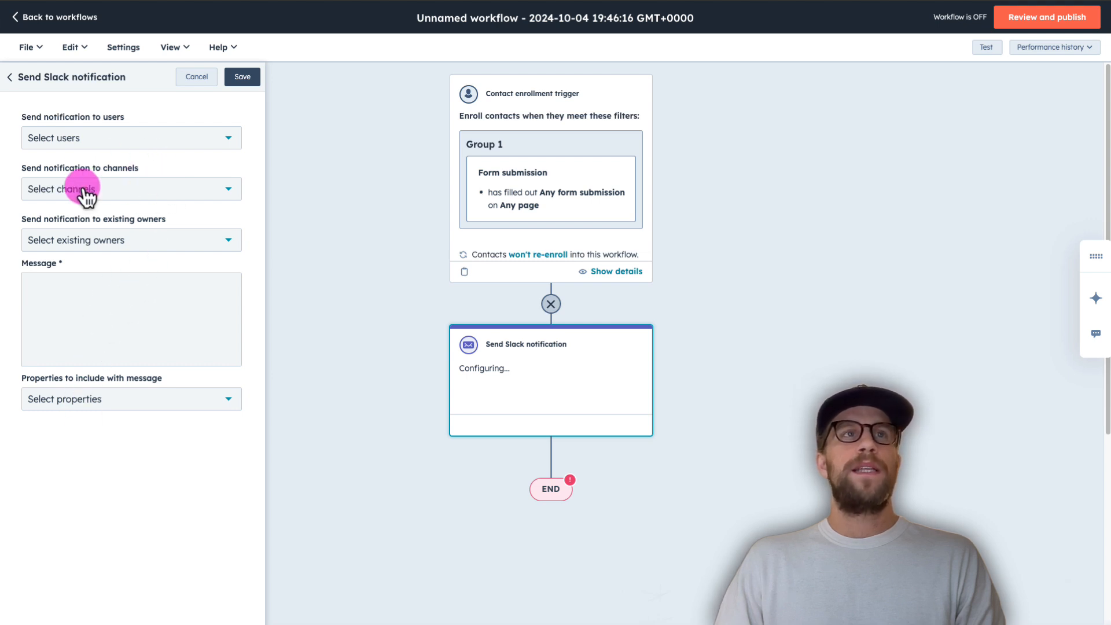
pyautogui.click(130, 189)
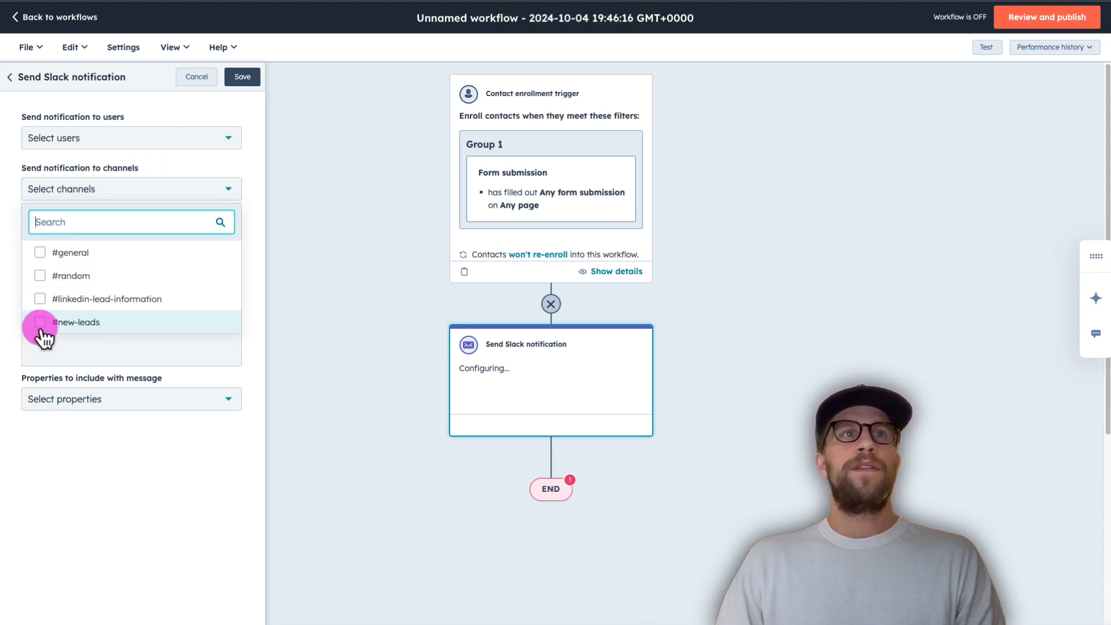
pyautogui.click(41, 322)
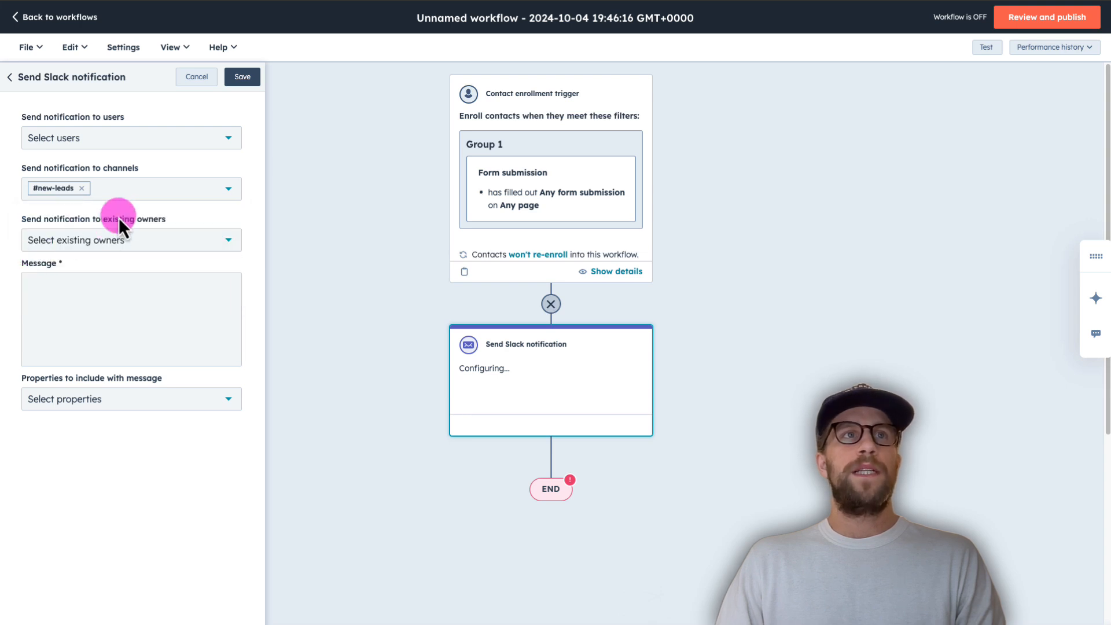
pyautogui.click(130, 240)
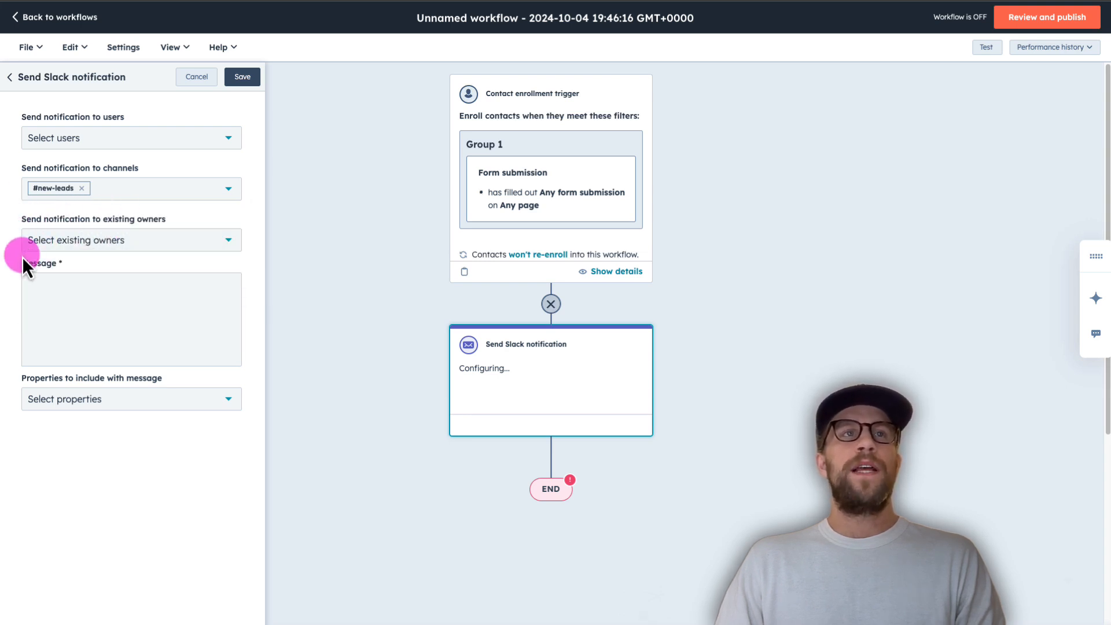
# Insert the contact's First Name and Last Name into the Slack message
pyautogui.click(131, 318)
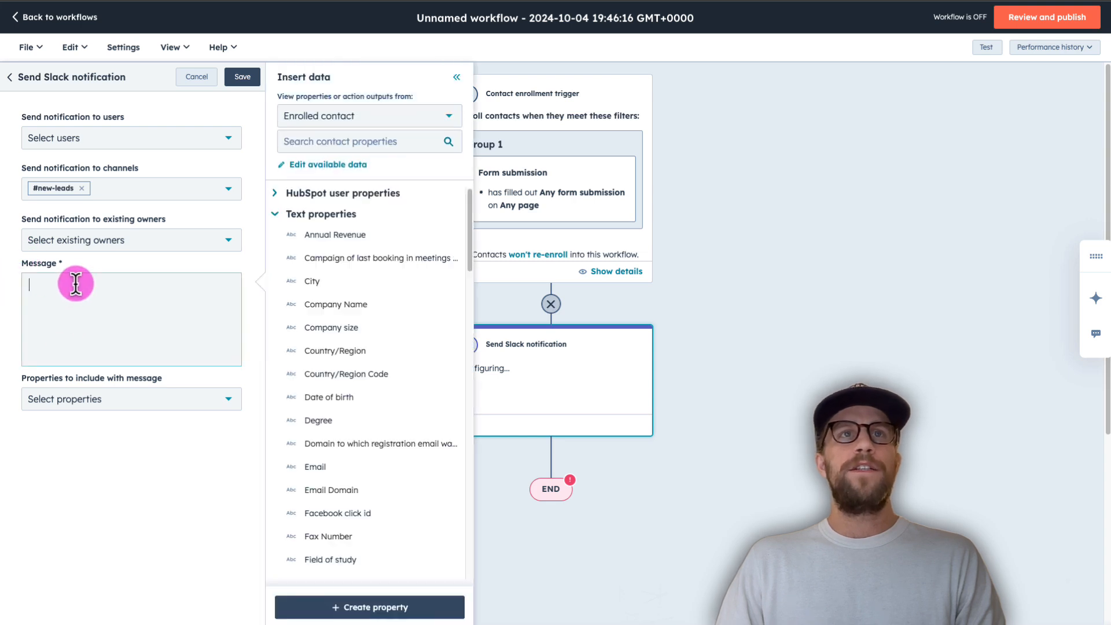
pyautogui.moveTo(82, 309)
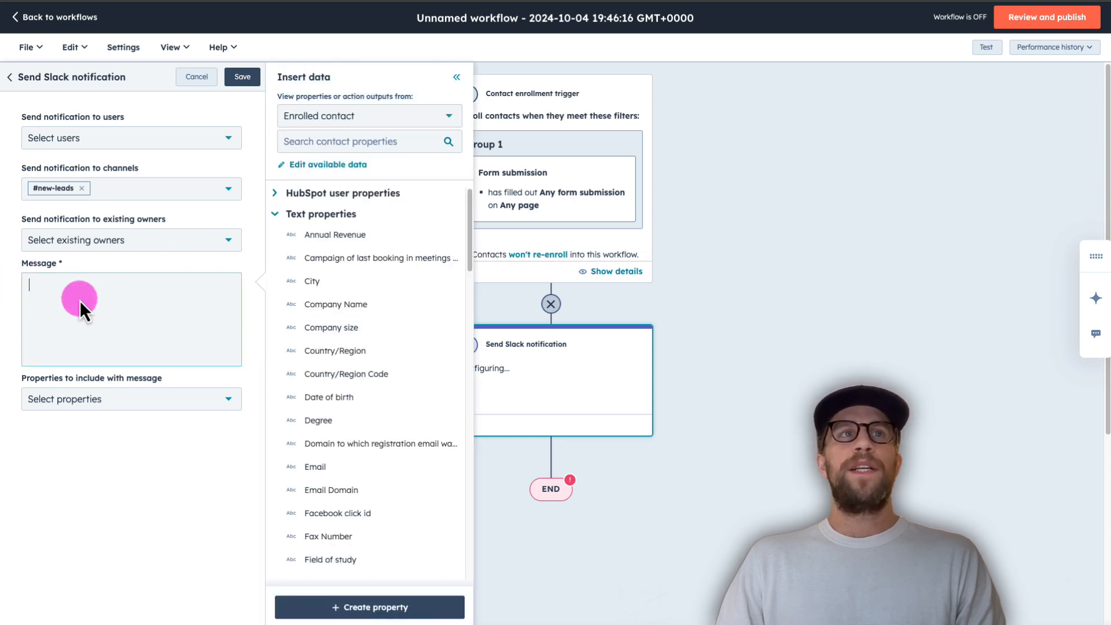
pyautogui.moveTo(105, 301)
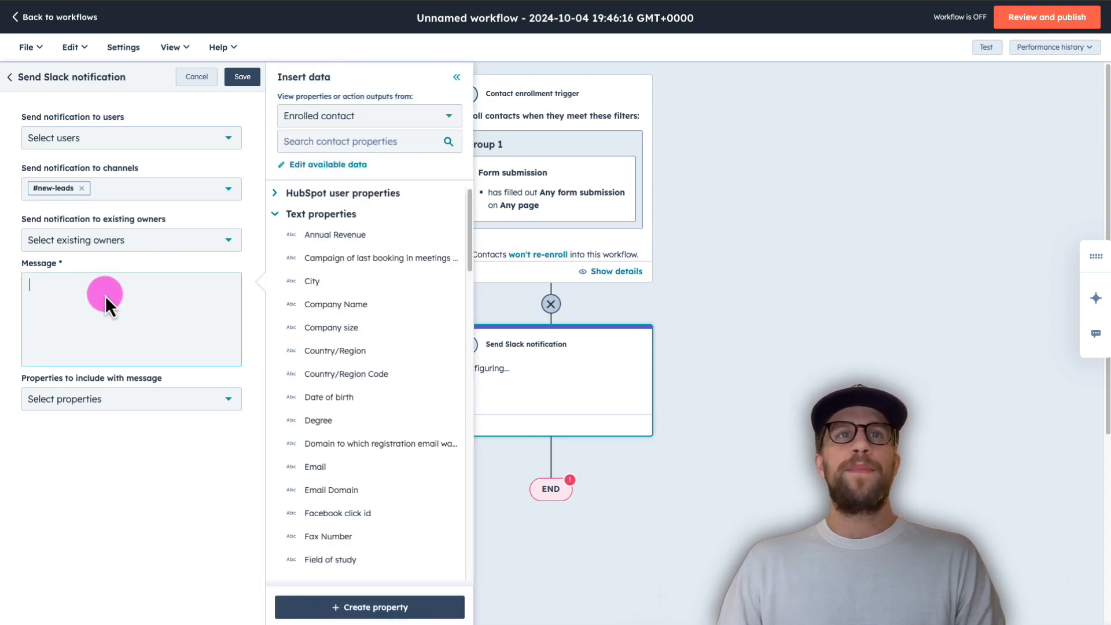
pyautogui.moveTo(361, 142)
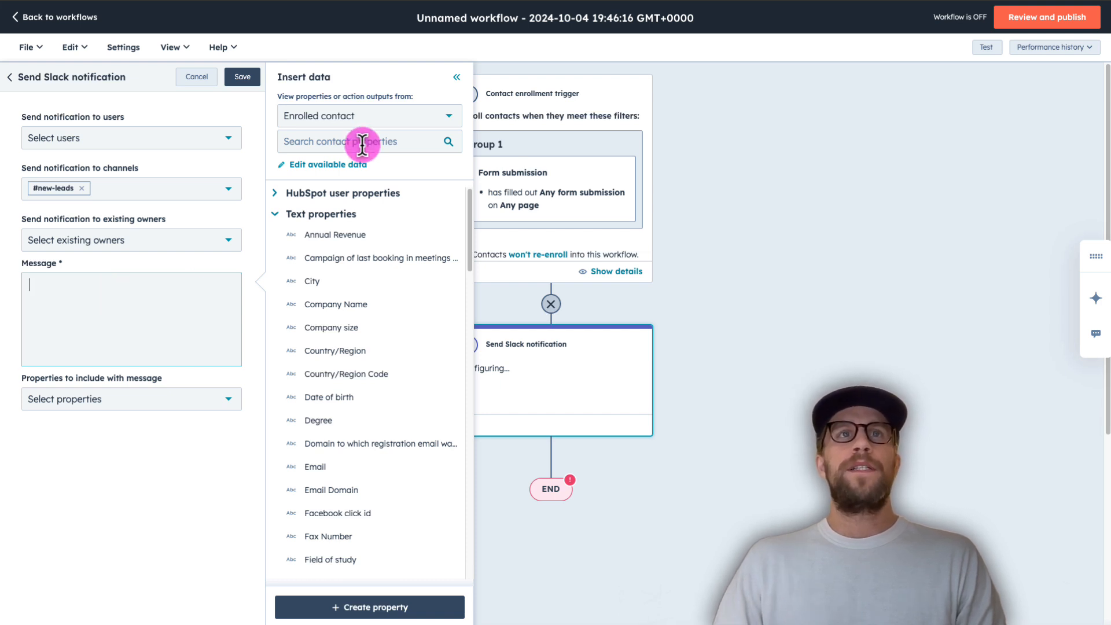
pyautogui.write('fir')
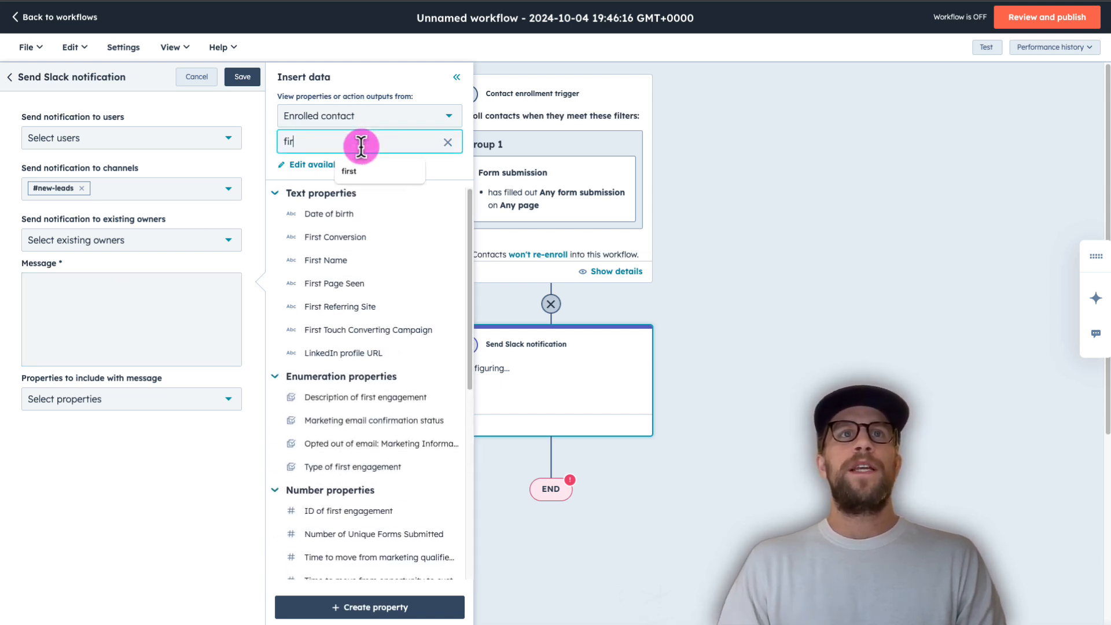
pyautogui.click(325, 260)
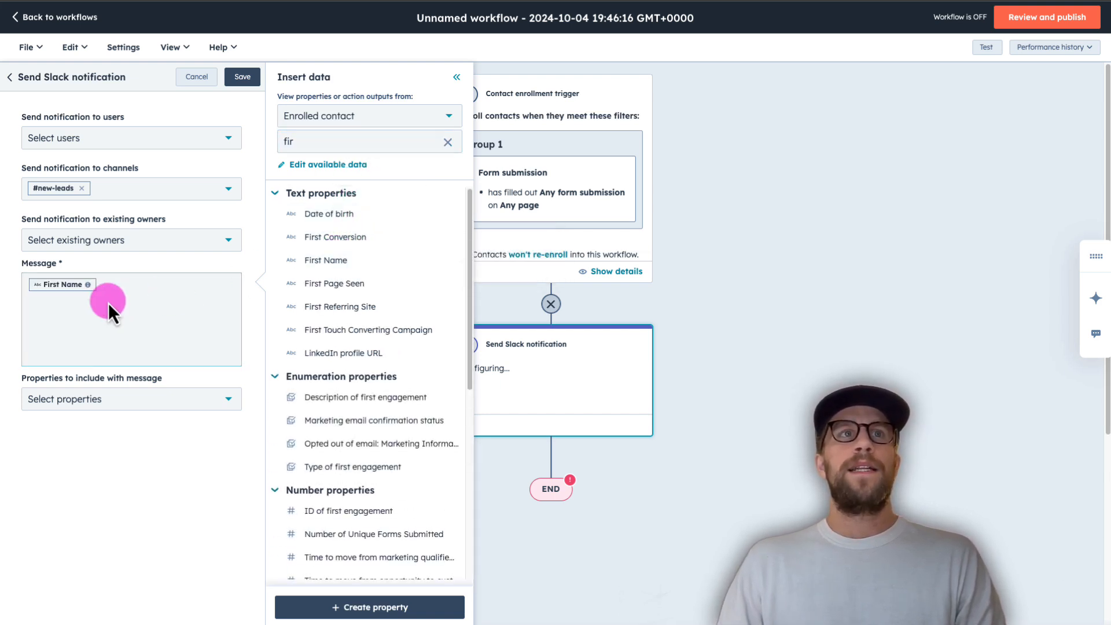
pyautogui.moveTo(307, 138)
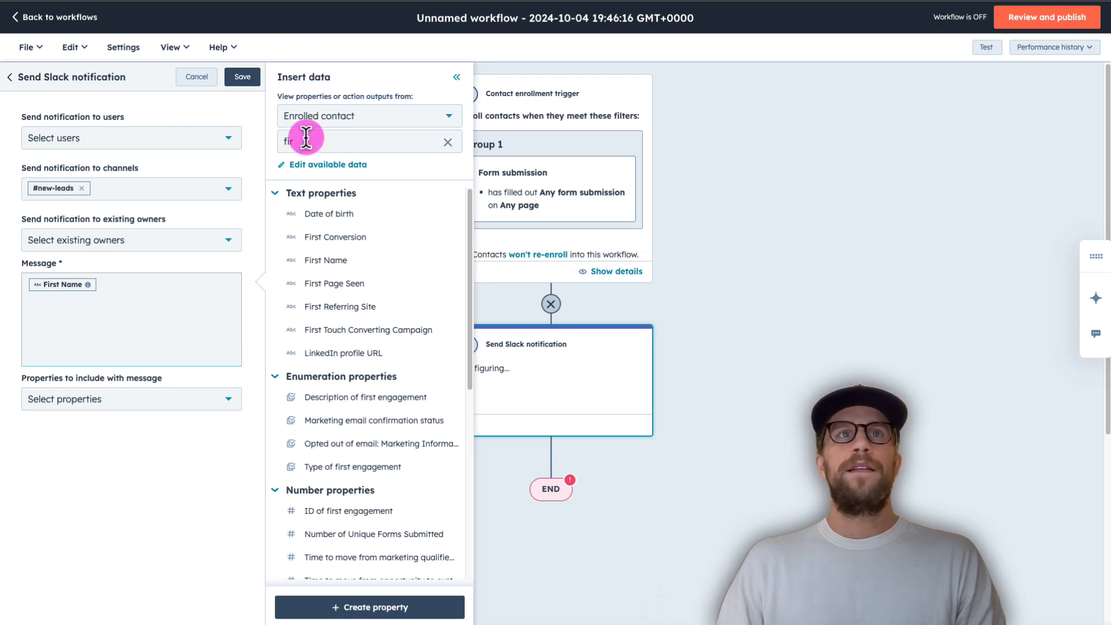
pyautogui.click(447, 142)
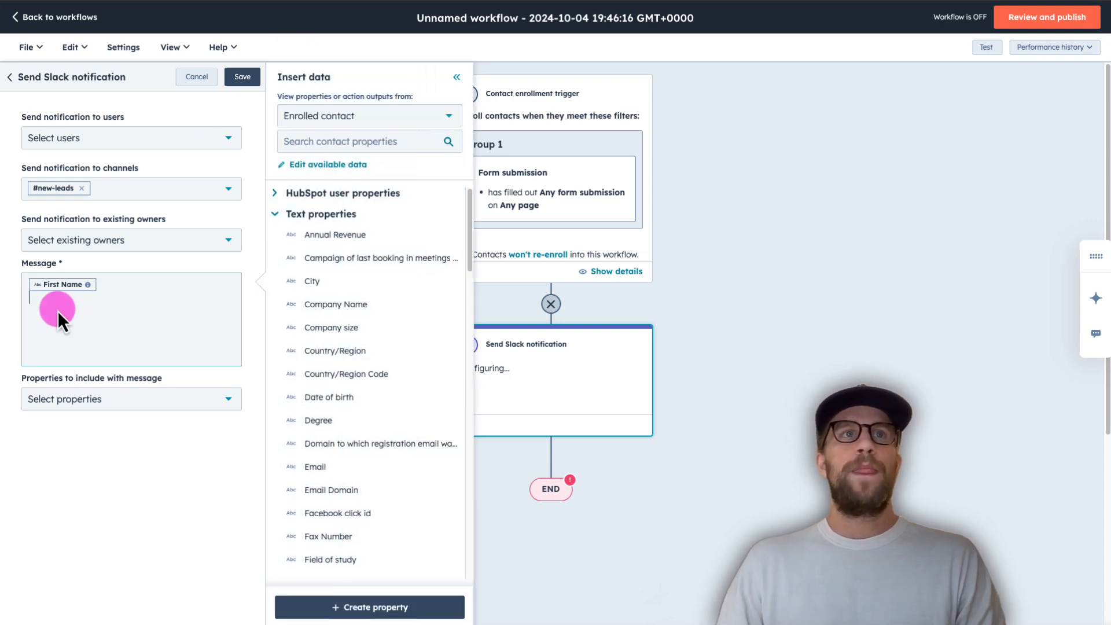
pyautogui.write('las')
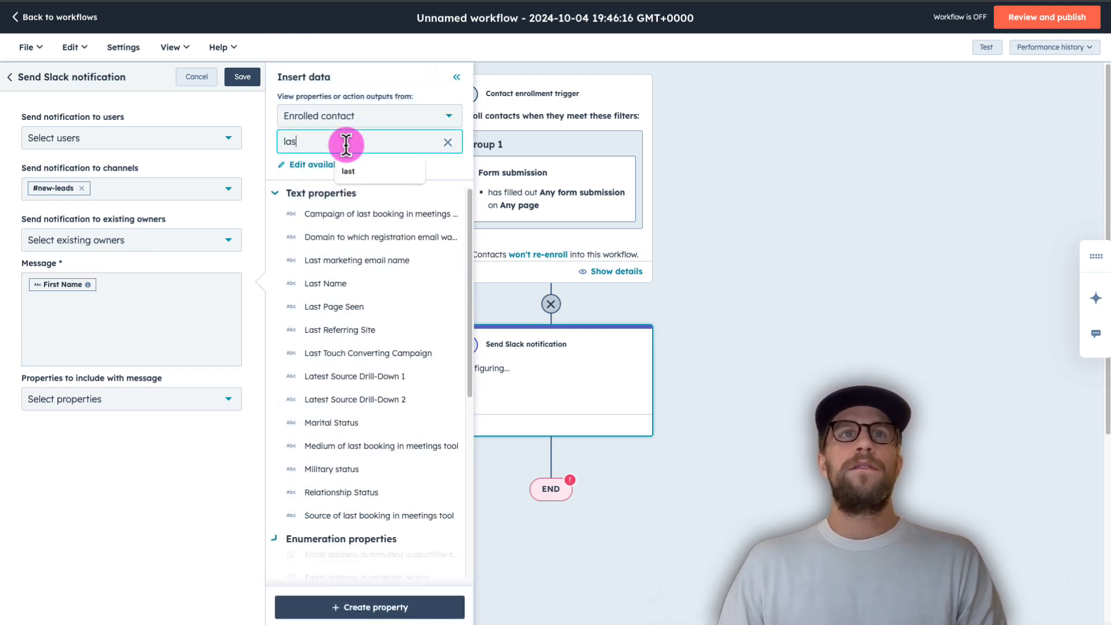
pyautogui.click(325, 283)
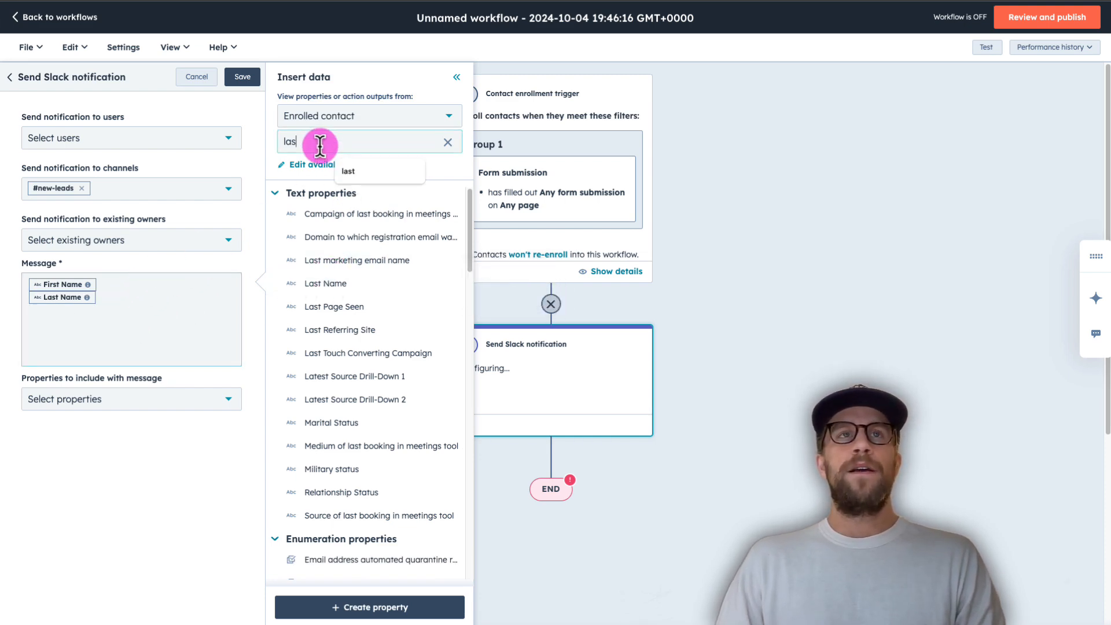
# Add the contact's LinkedIn profile URL to the Slack message
pyautogui.click(448, 142)
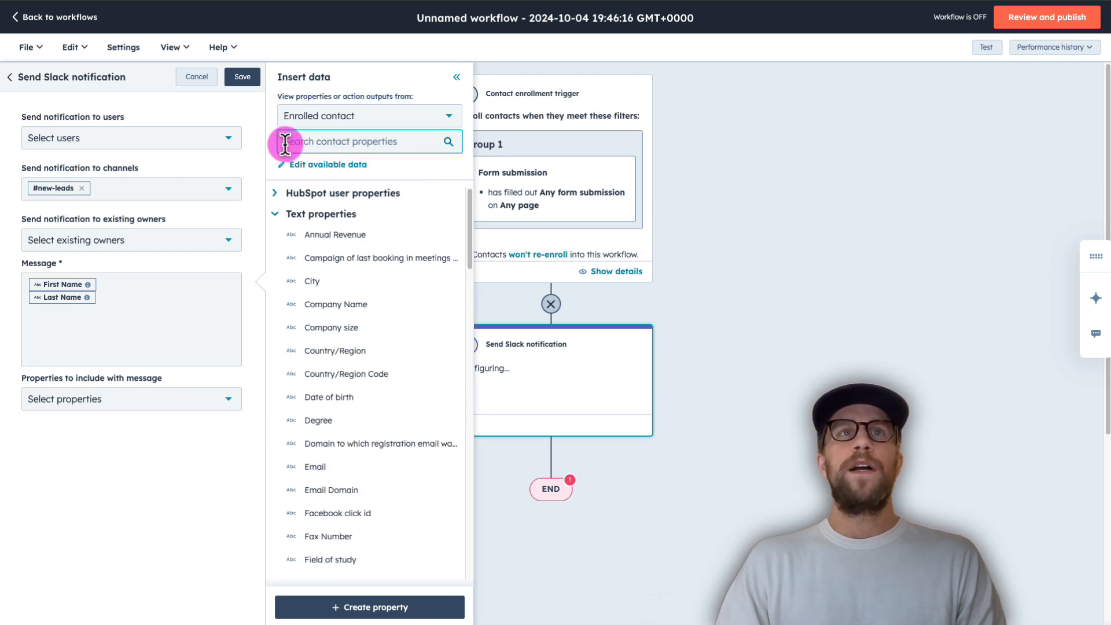
pyautogui.write('linked')
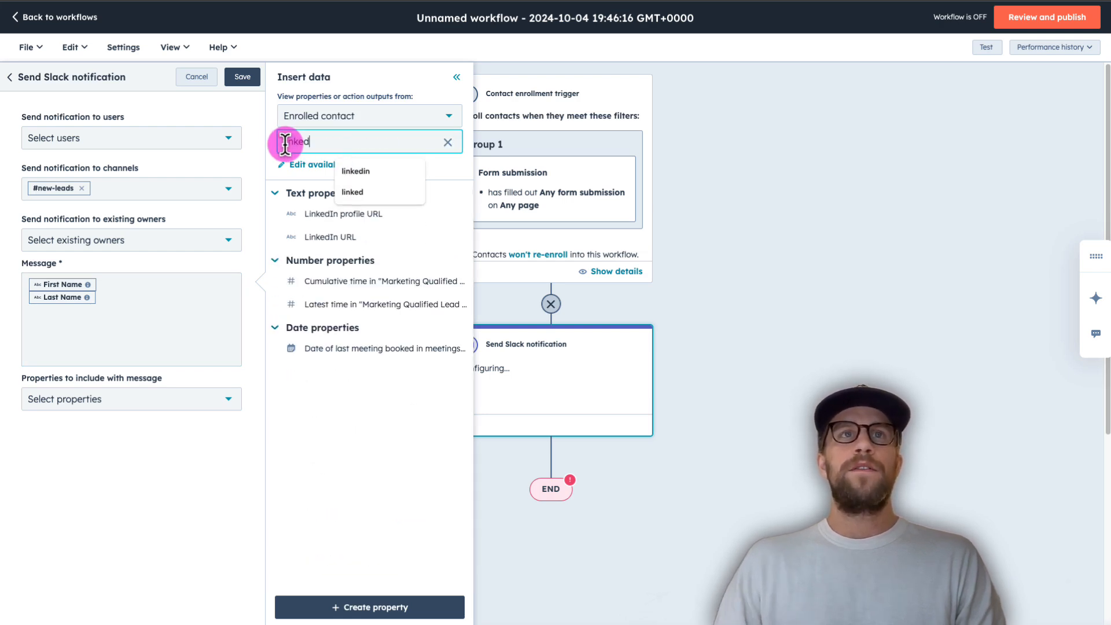
pyautogui.moveTo(344, 213)
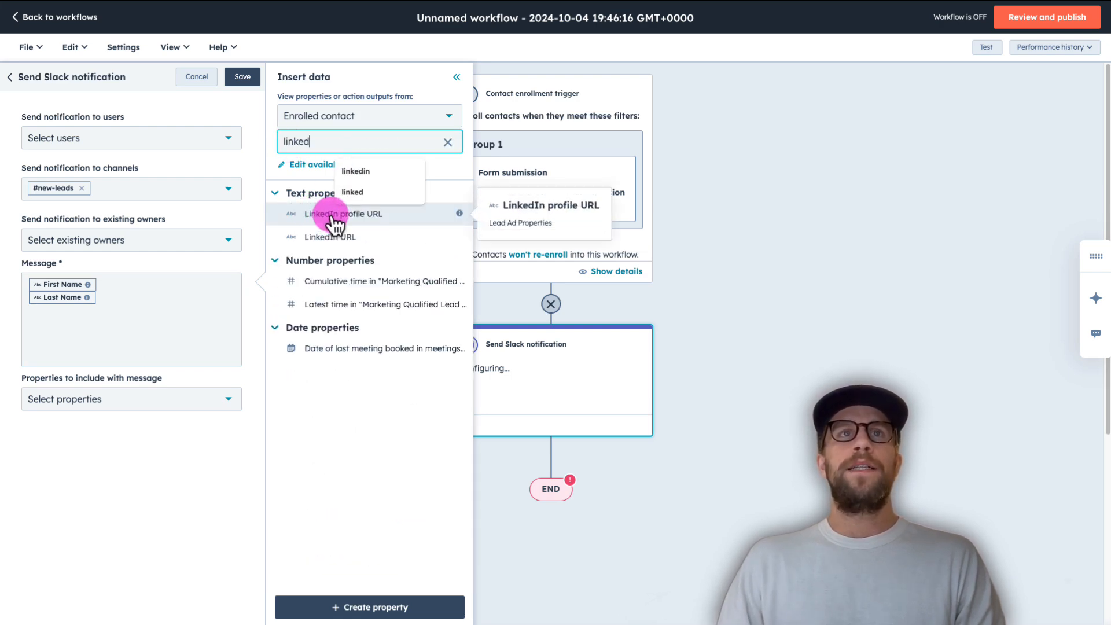
pyautogui.click(344, 214)
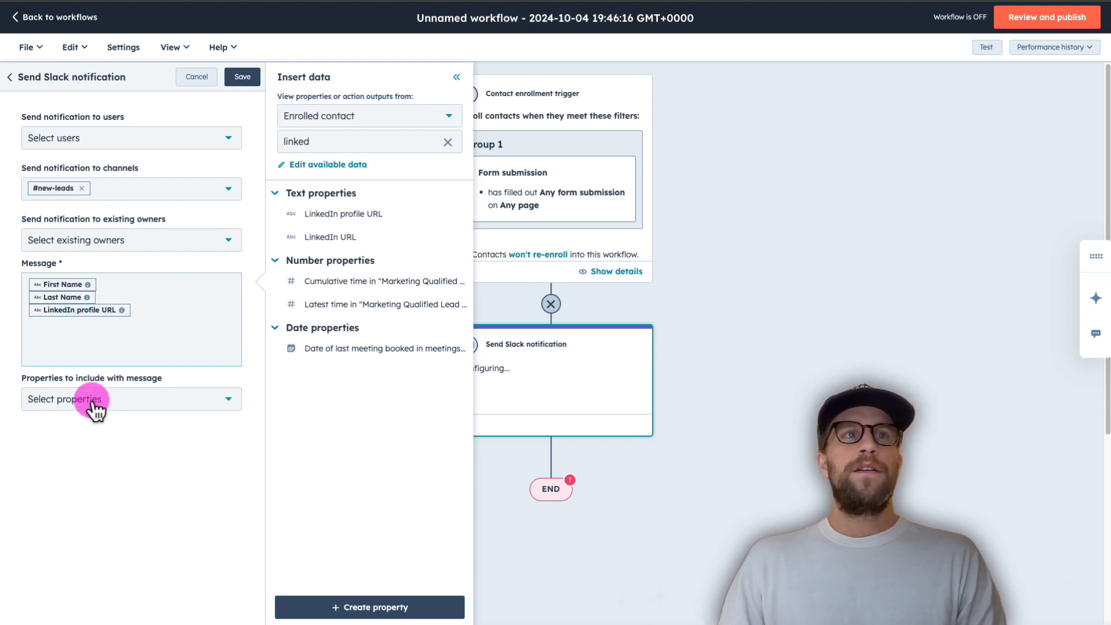
pyautogui.click(457, 77)
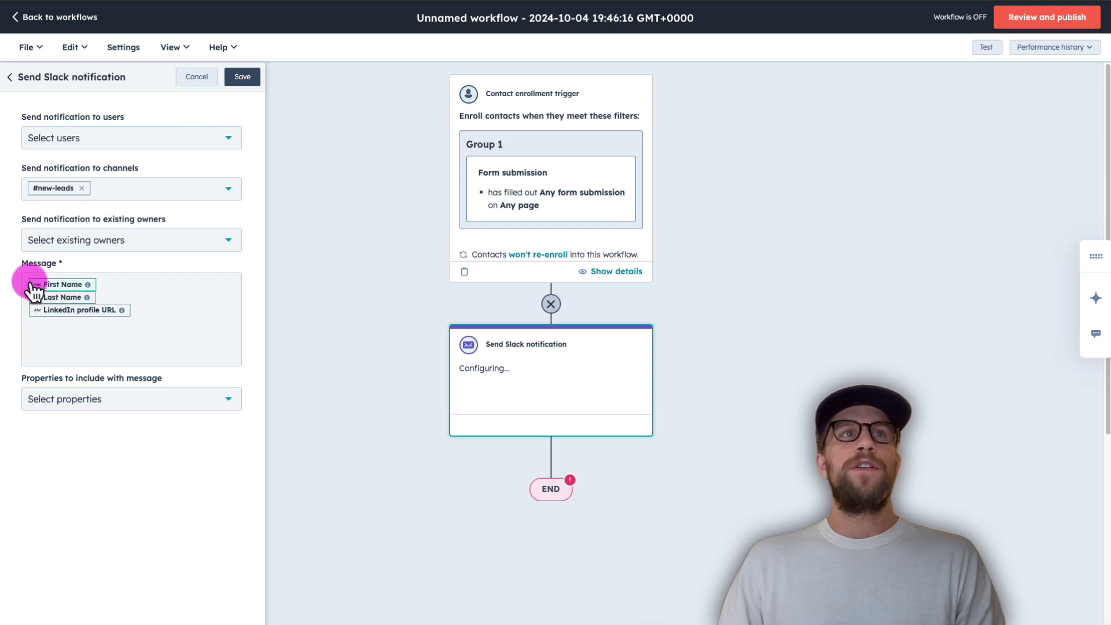
pyautogui.moveTo(138, 298)
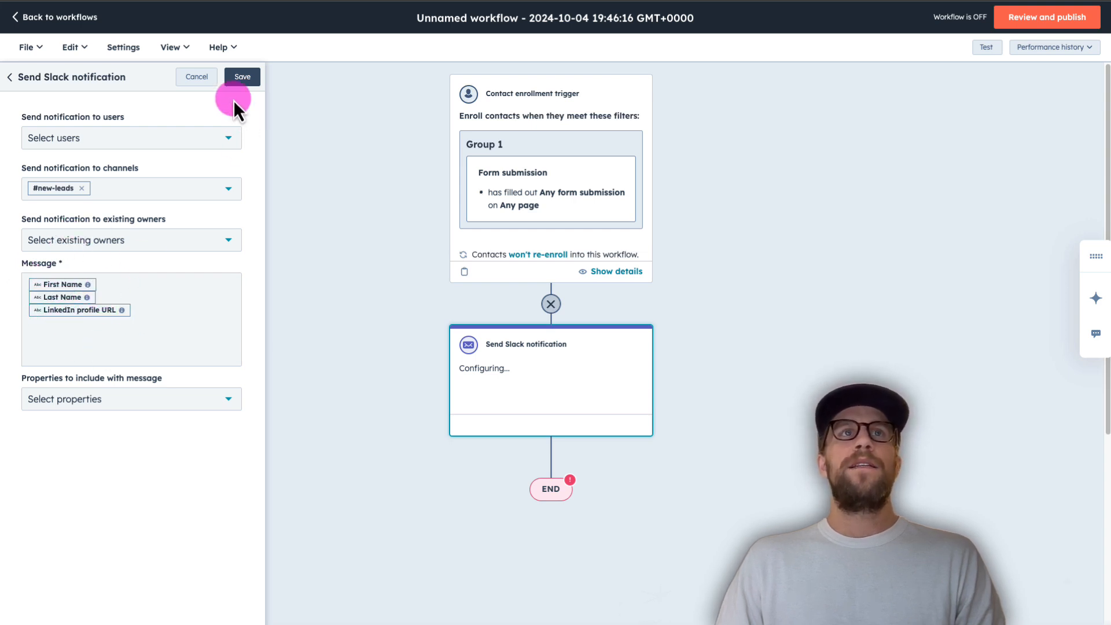
pyautogui.moveTo(243, 76)
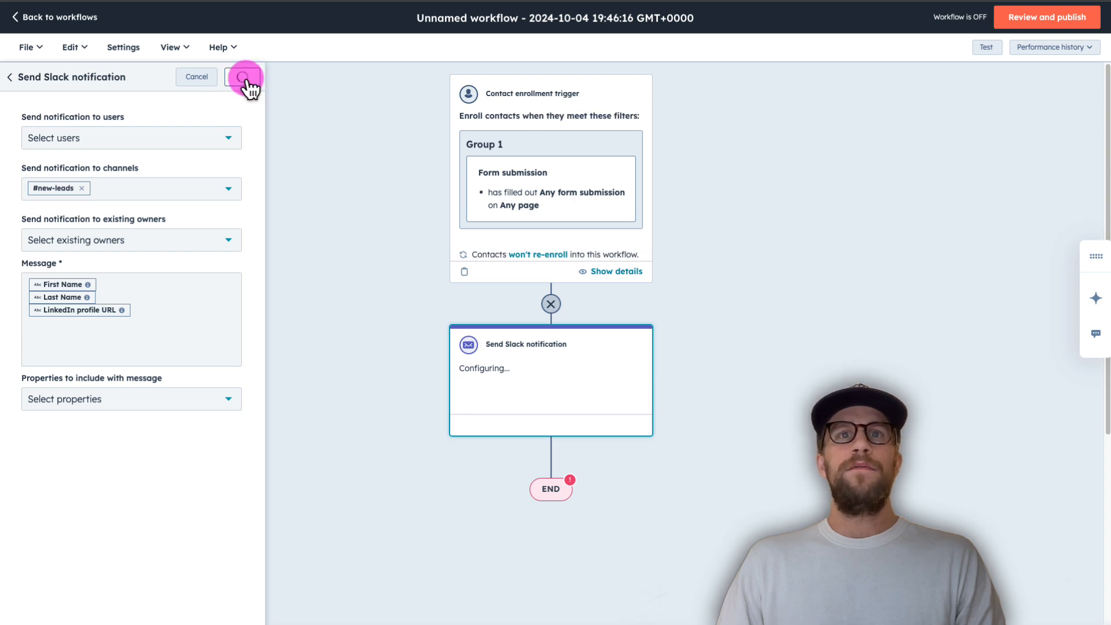
# Save the Slack action, choose to enroll only future qualifying contacts, and reach Workflow details
pyautogui.click(244, 76)
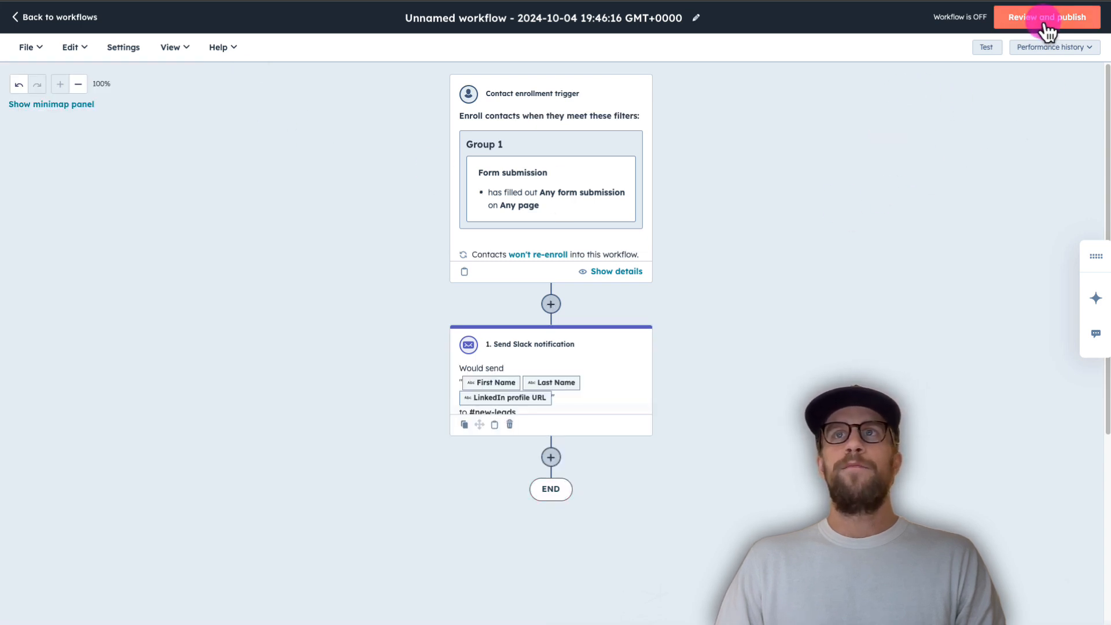
pyautogui.click(1047, 16)
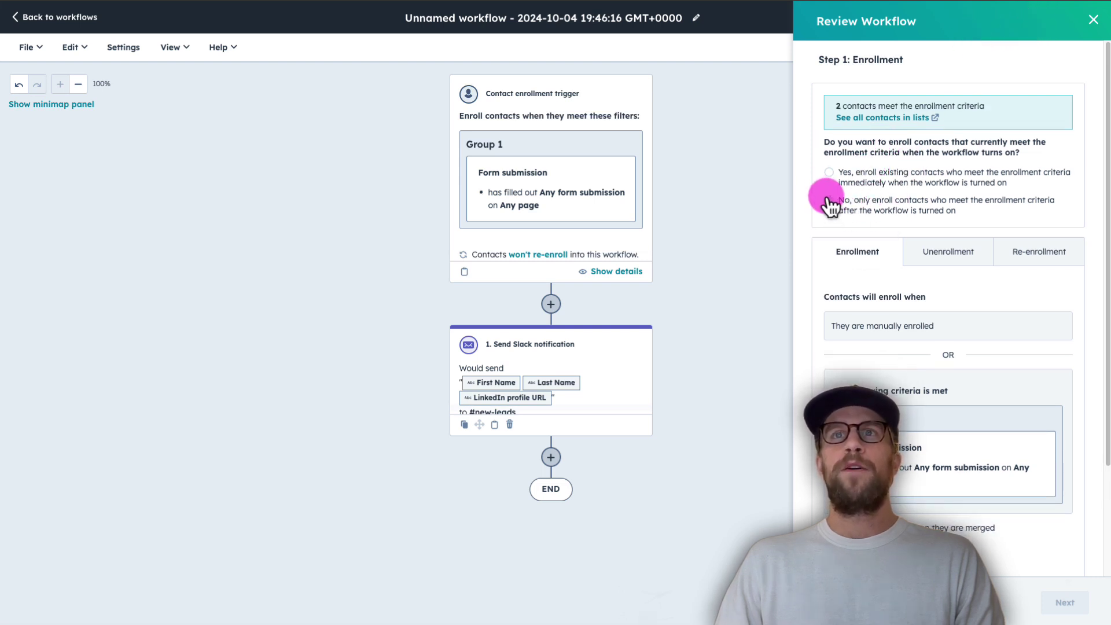
pyautogui.click(829, 205)
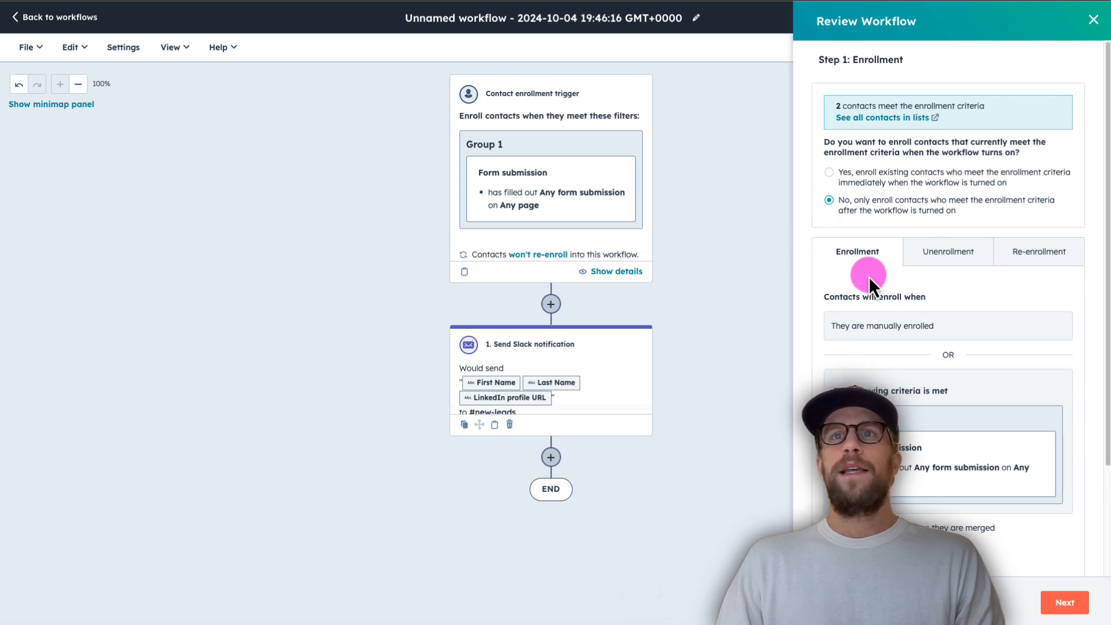
pyautogui.scroll(-3)
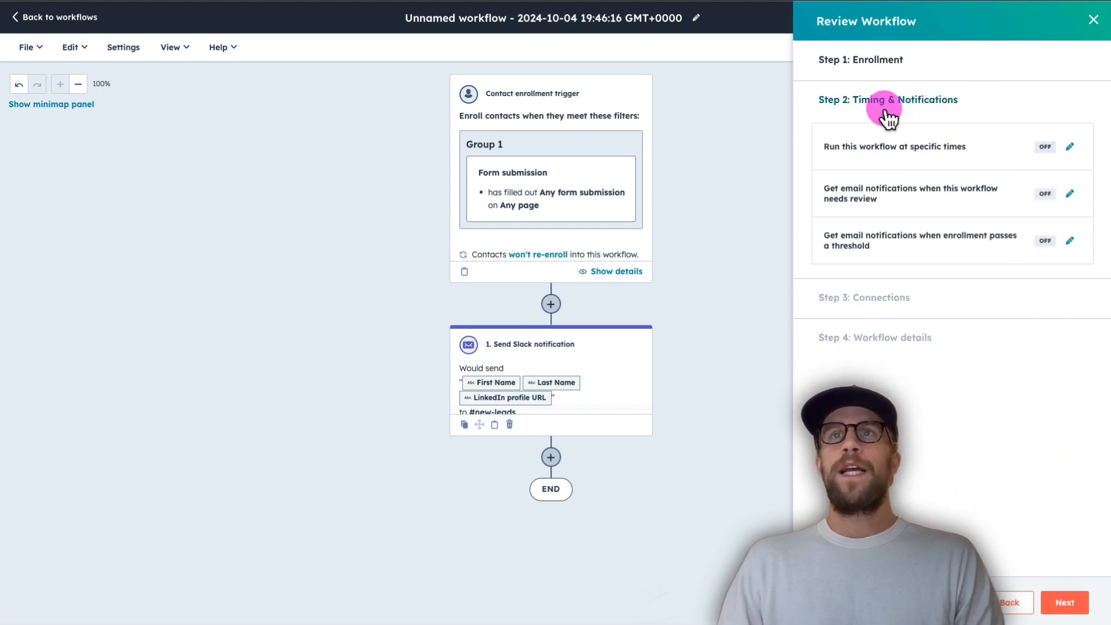
pyautogui.moveTo(1076, 602)
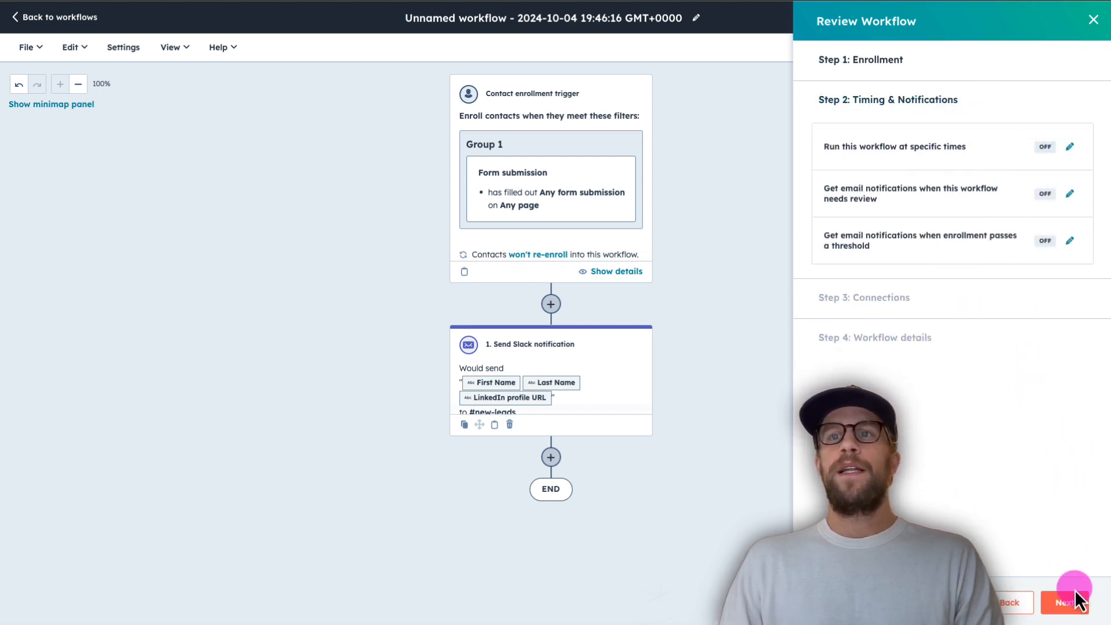
pyautogui.click(1065, 603)
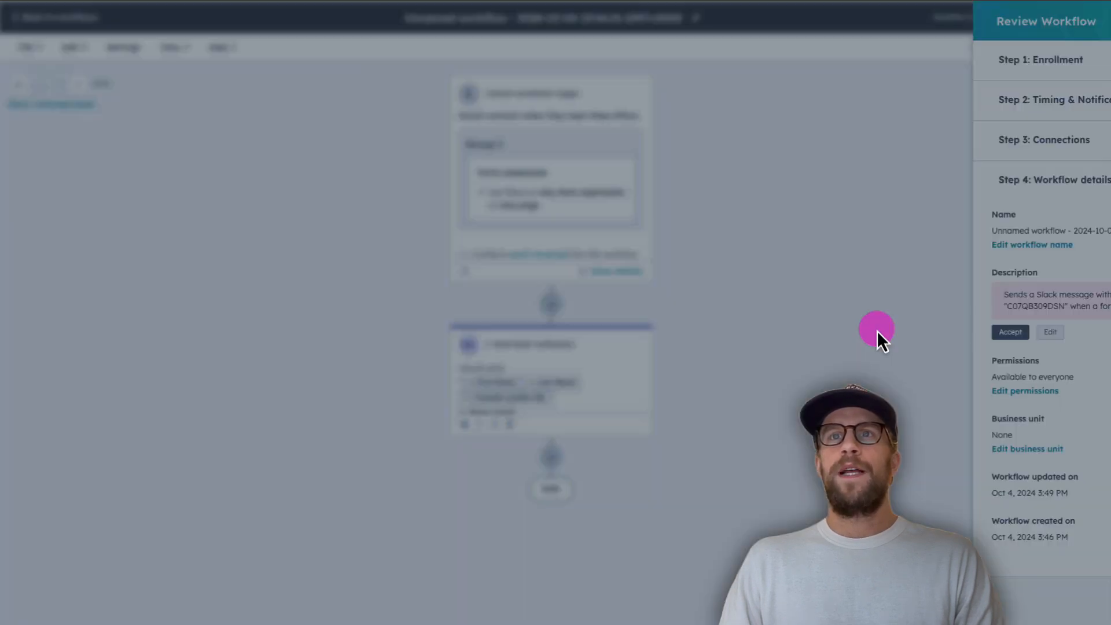
# Complete the description with 'the new leads channel' and save it
pyautogui.click(1050, 332)
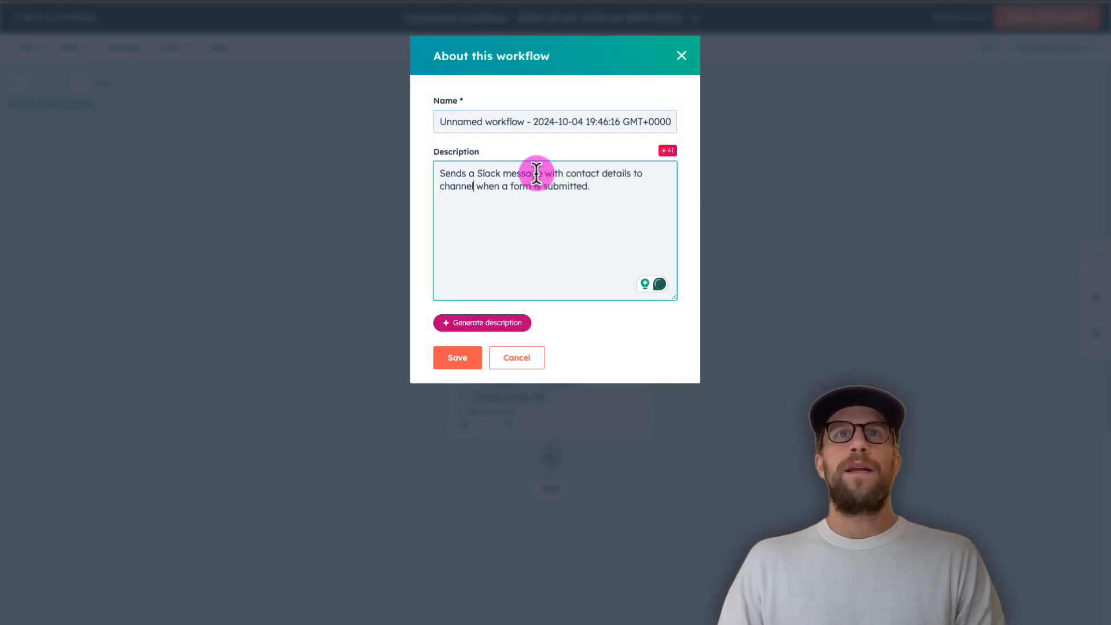
pyautogui.click(459, 186)
pyautogui.write('t')
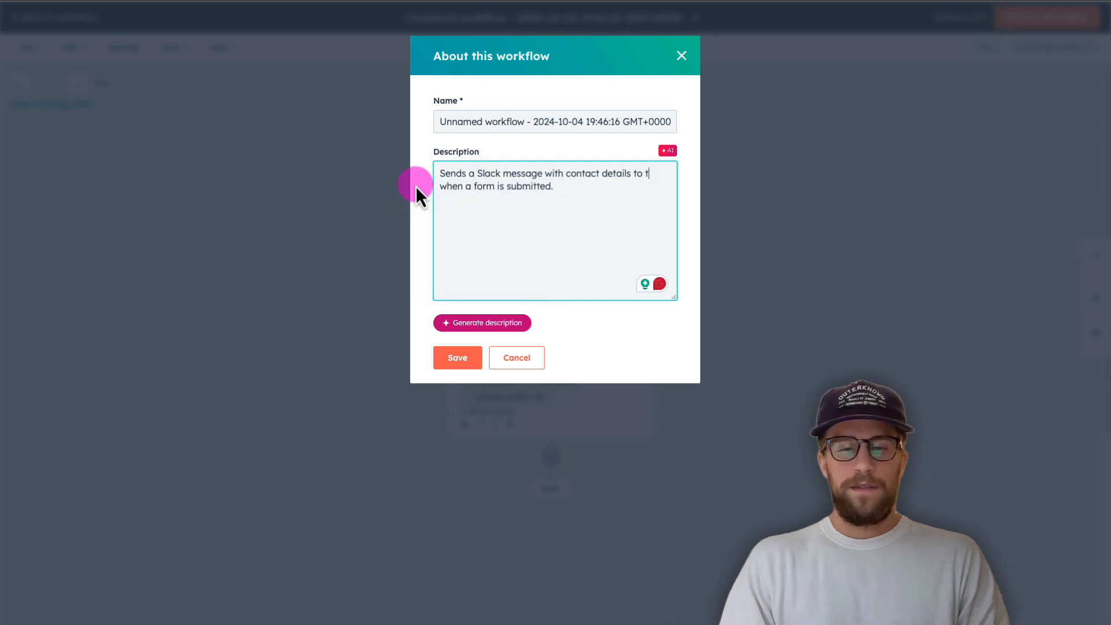
pyautogui.write('he new leads')
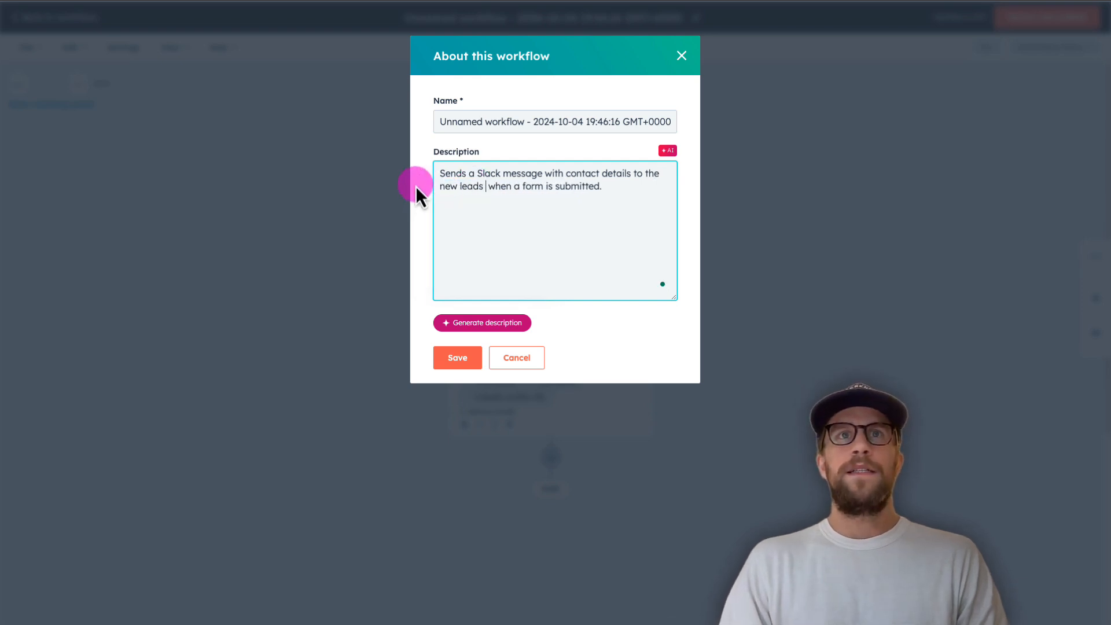
pyautogui.write('channel')
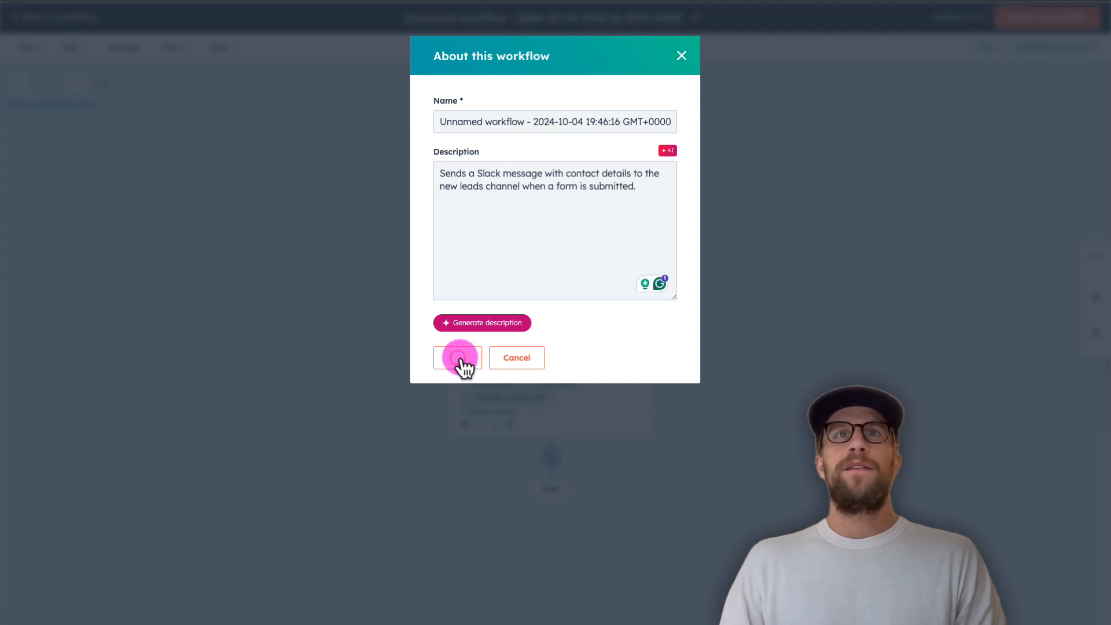
pyautogui.click(457, 357)
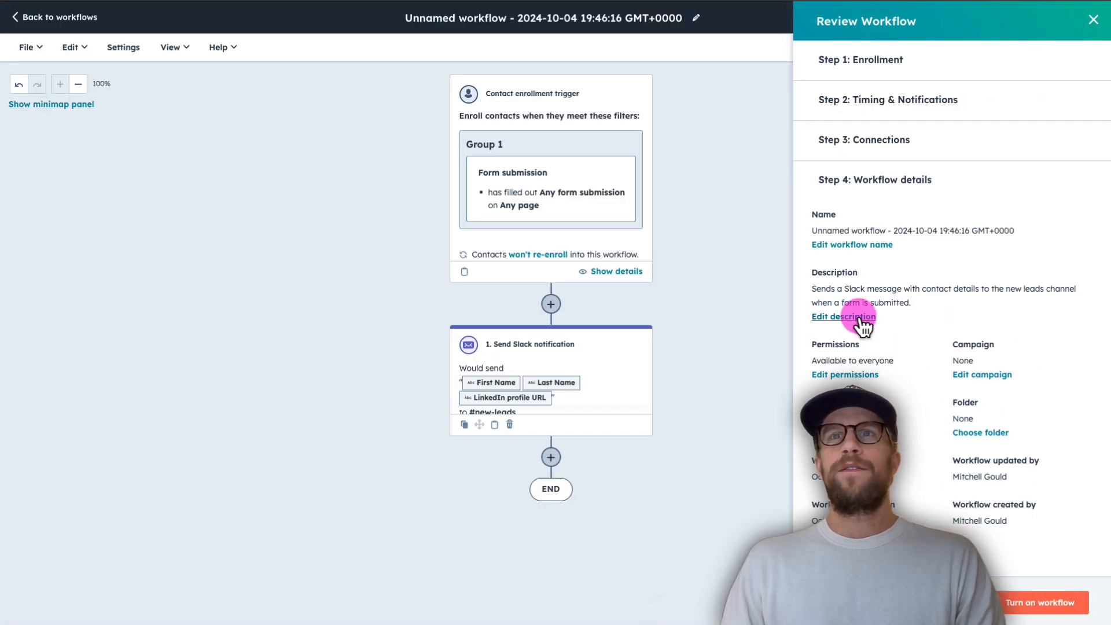
# Rename the workflow to 'New lead Slack notification' and save
pyautogui.click(843, 317)
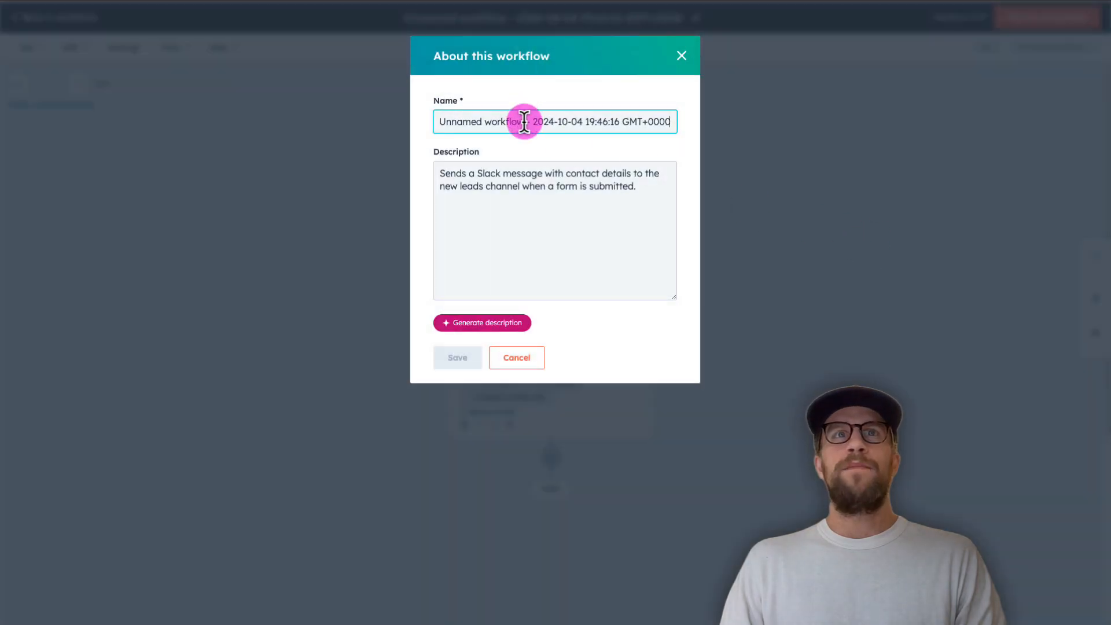
pyautogui.write('New')
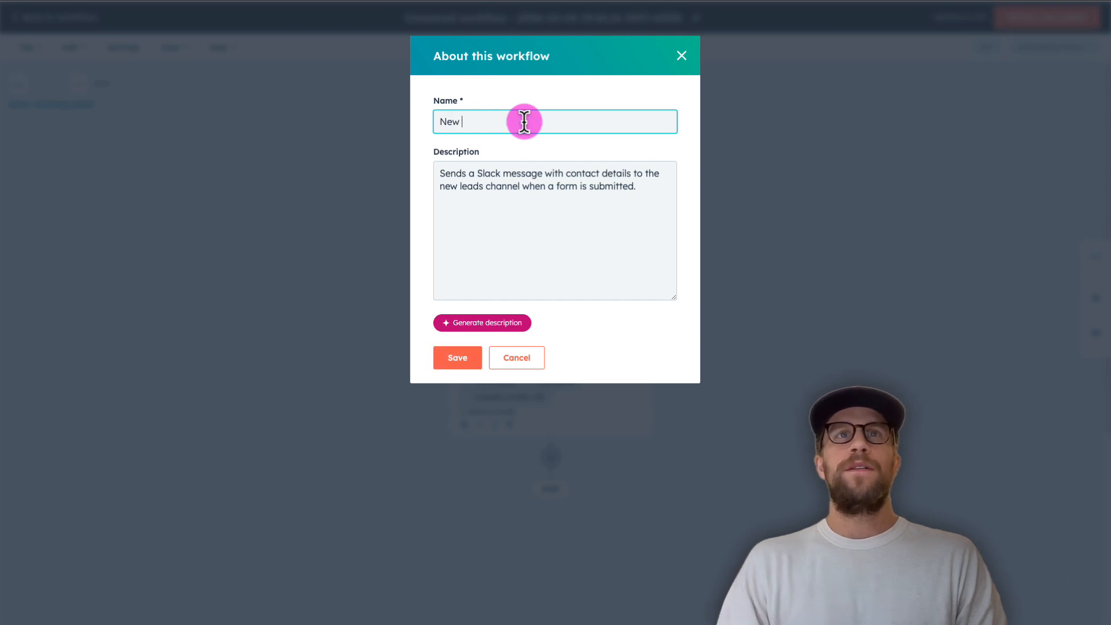
pyautogui.write('lead slack')
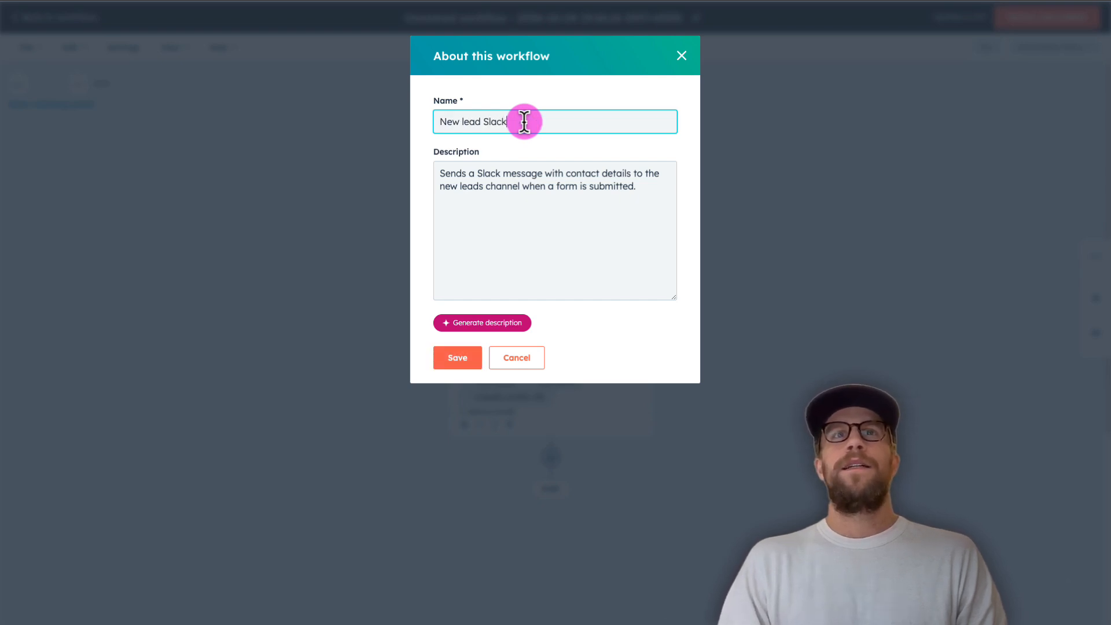
pyautogui.write('notifica')
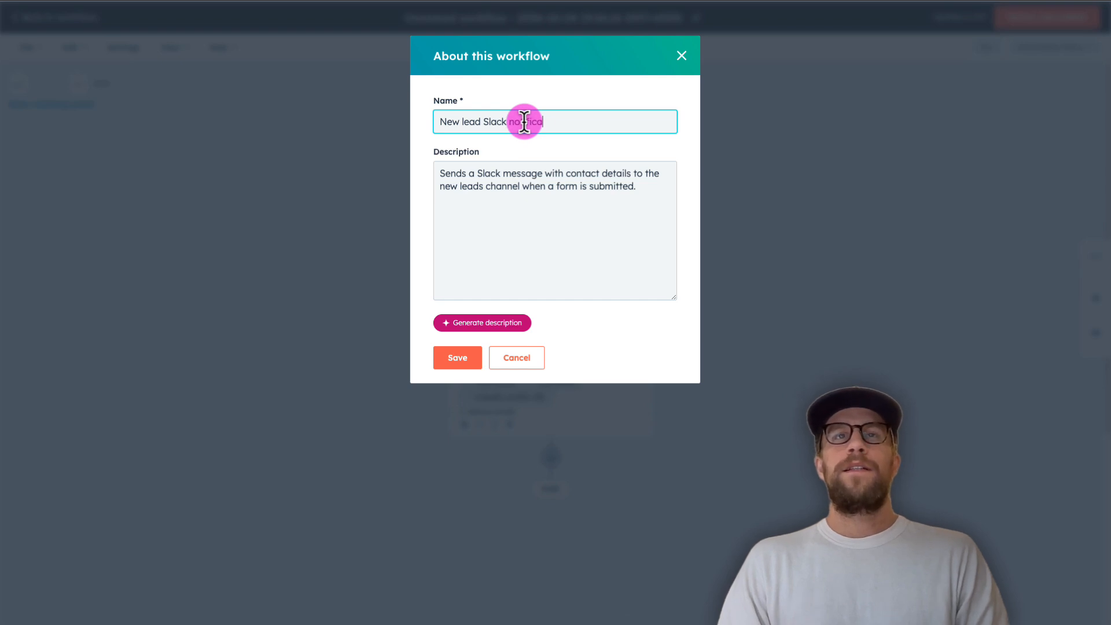
pyautogui.click(457, 357)
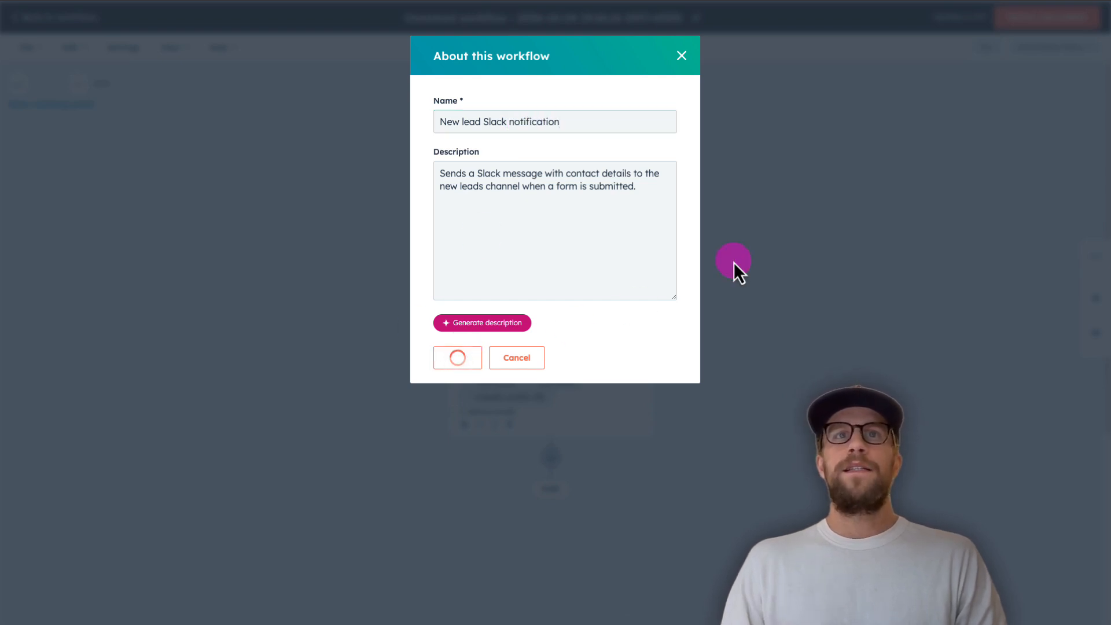
pyautogui.click(457, 357)
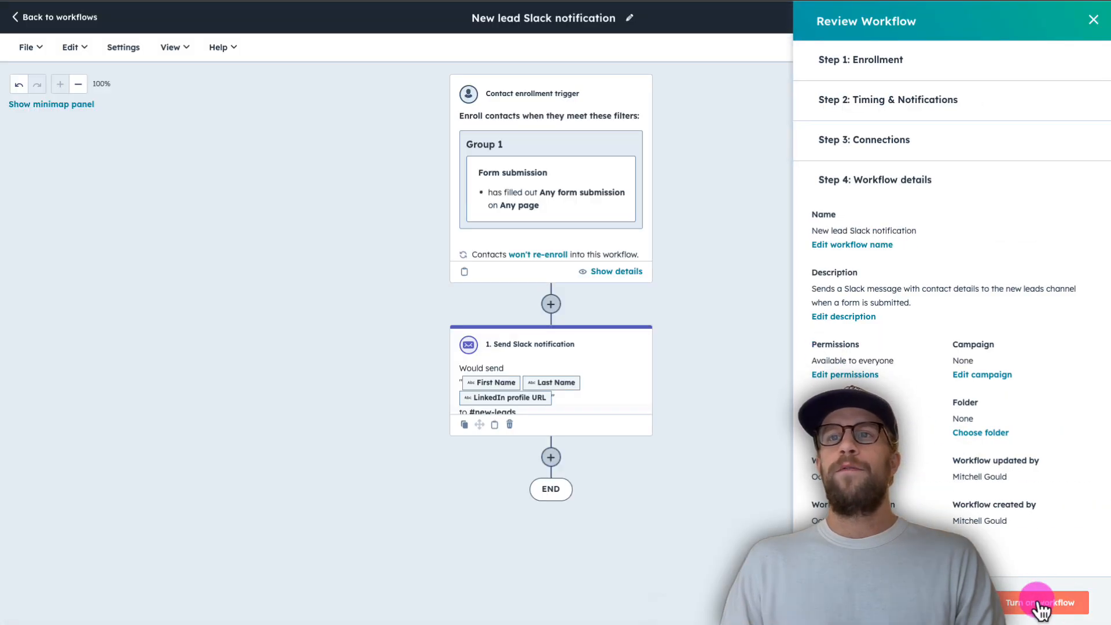
# Turn on the 'New lead Slack notification' workflow
pyautogui.click(1042, 602)
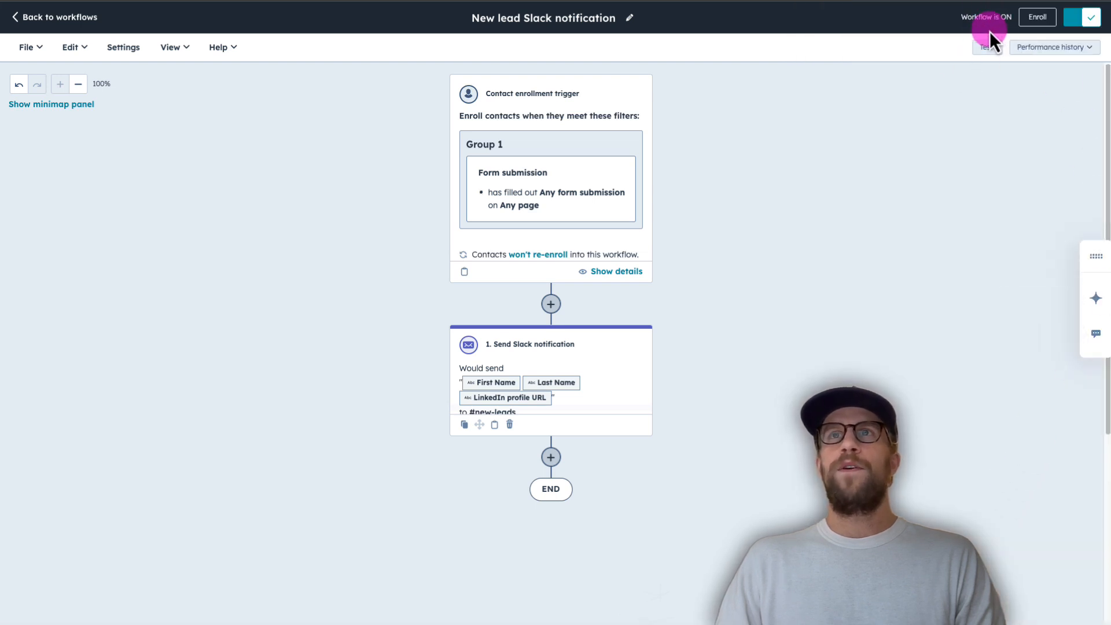
pyautogui.moveTo(742, 203)
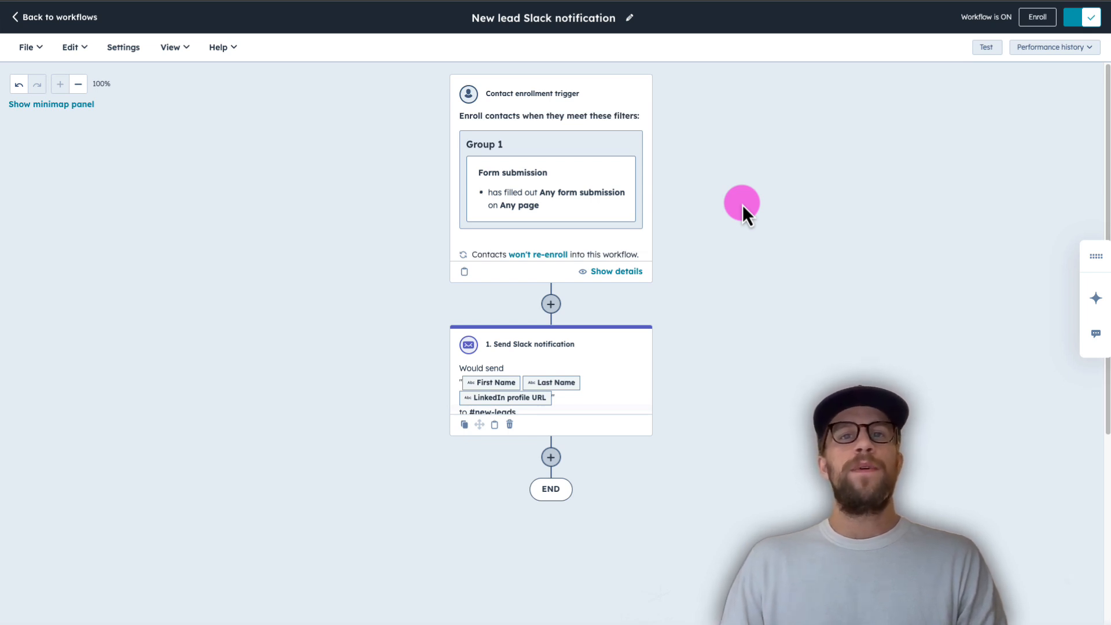
pyautogui.moveTo(319, 234)
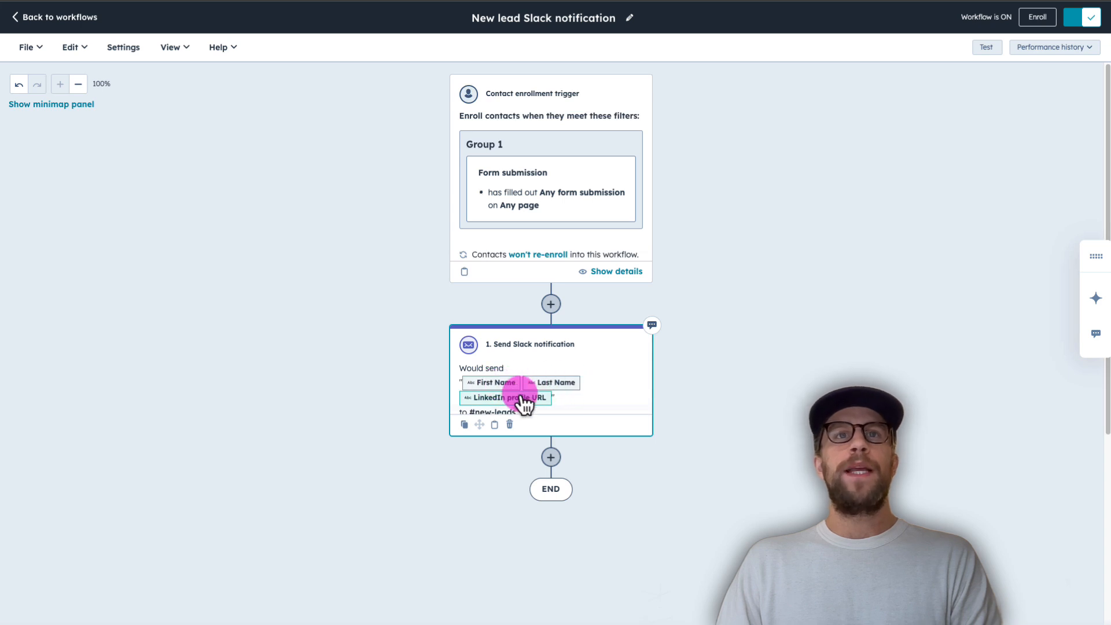
pyautogui.moveTo(517, 386)
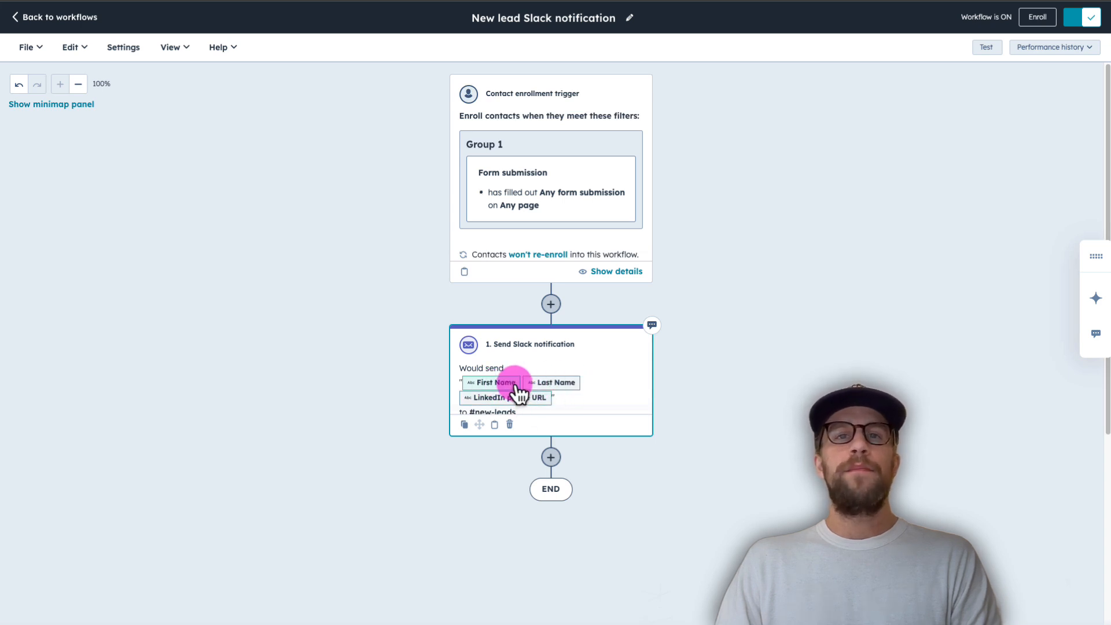
pyautogui.moveTo(277, 22)
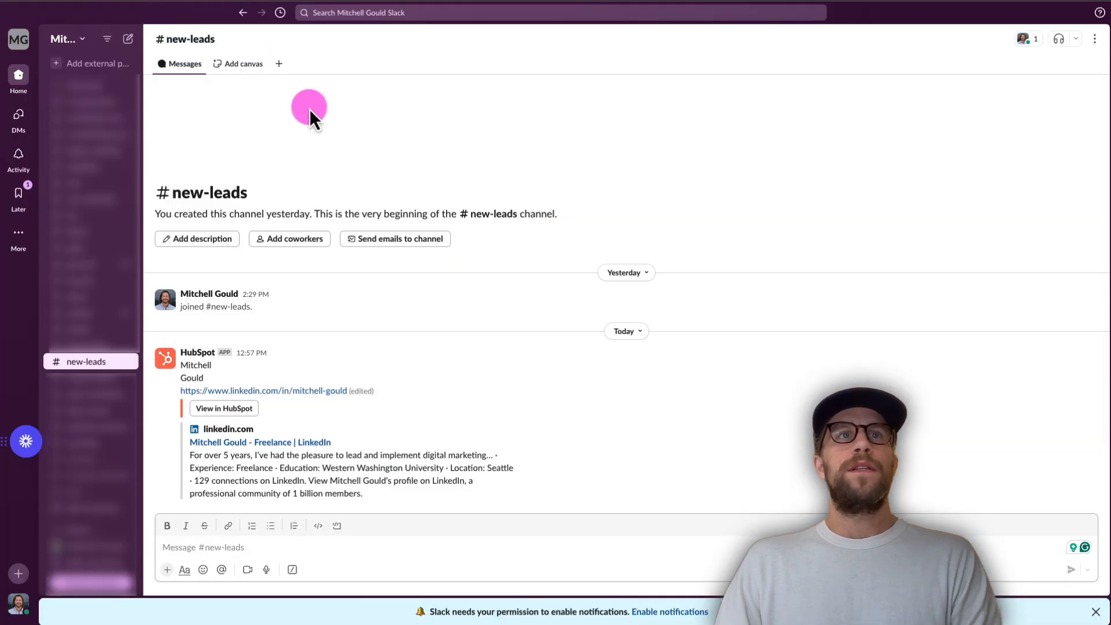
pyautogui.moveTo(205, 365)
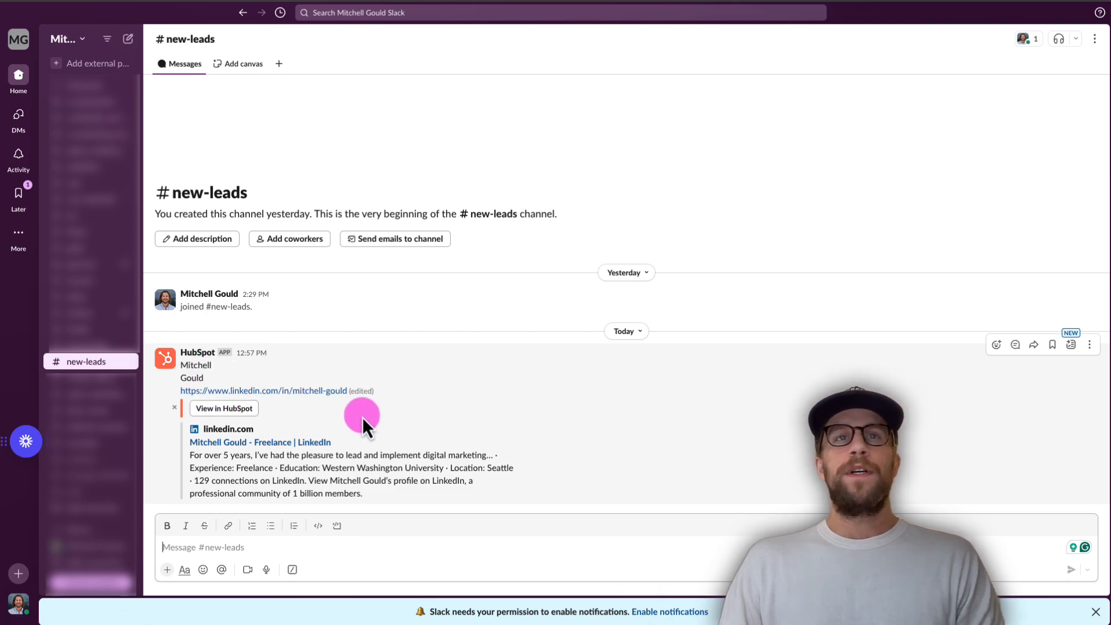
pyautogui.moveTo(376, 362)
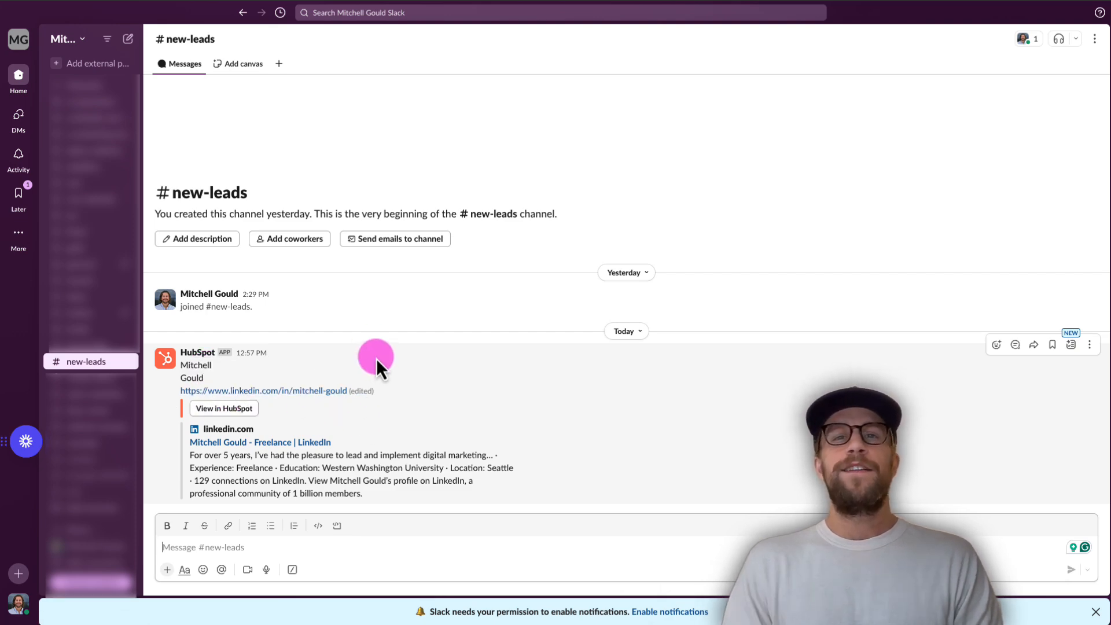